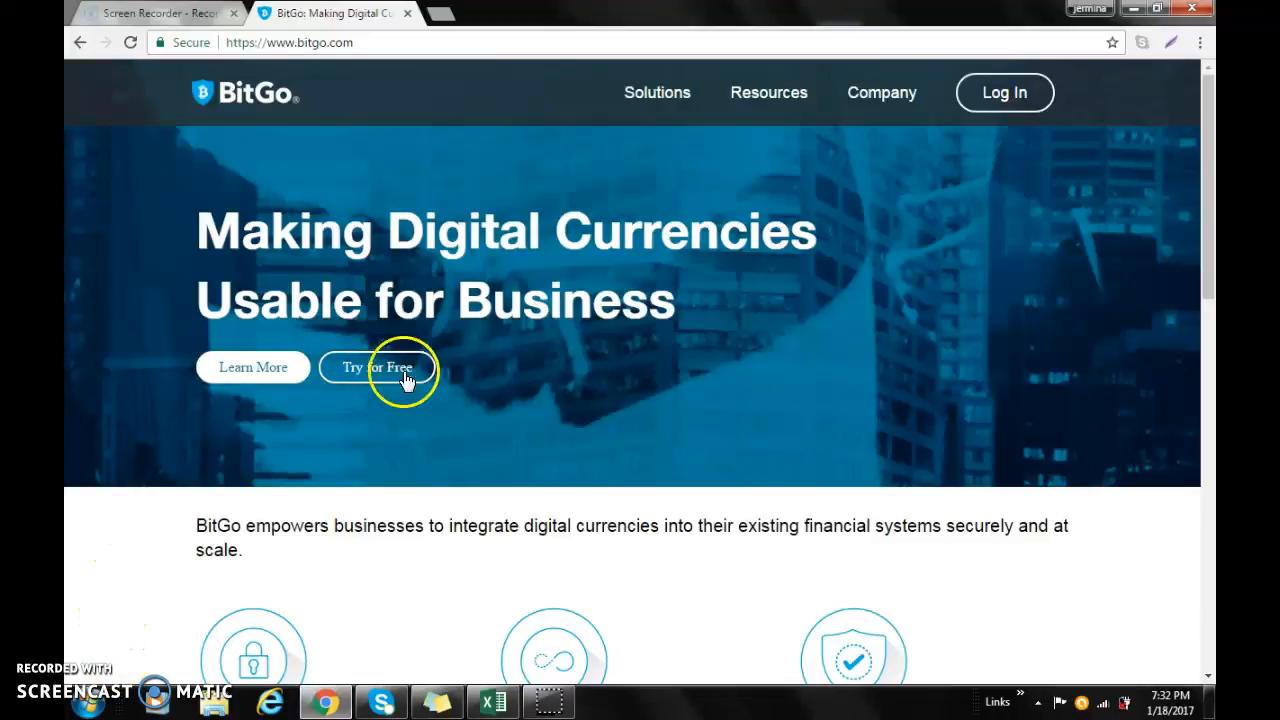
{"action": "mouse_move", "coordinate": [280, 172]}
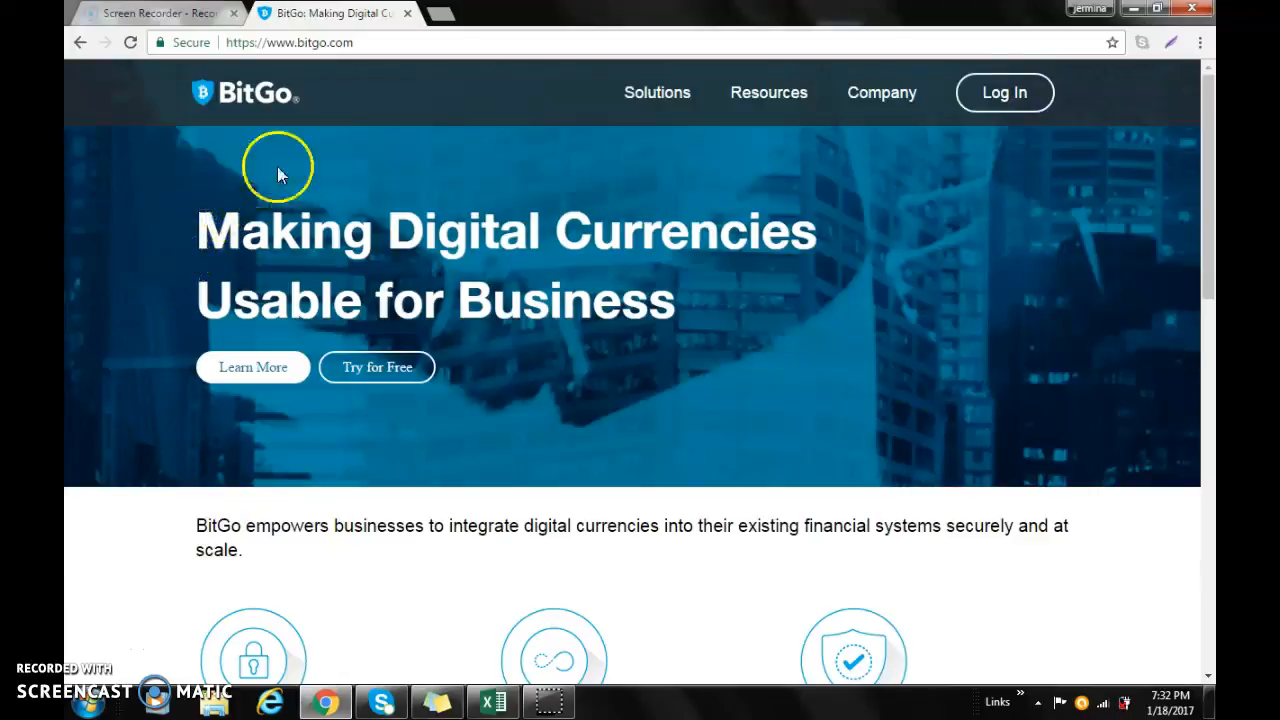
{"action": "mouse_move", "coordinate": [210, 470]}
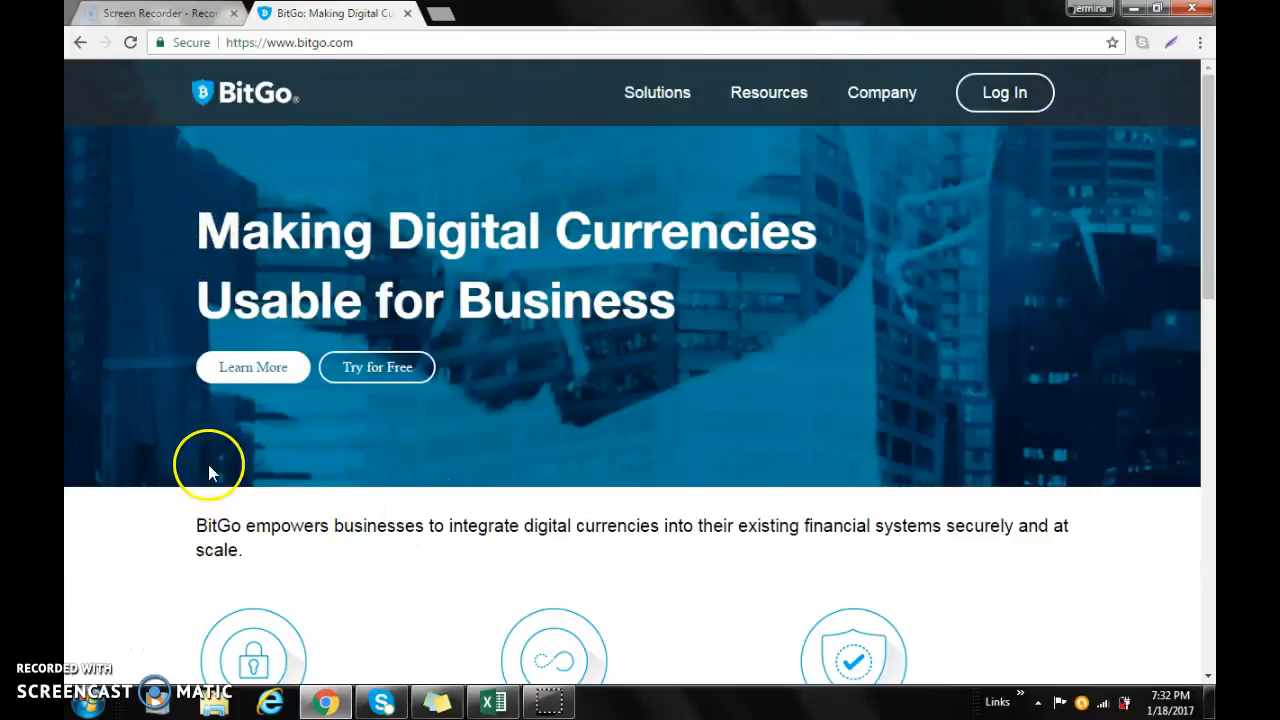
{"action": "mouse_move", "coordinate": [358, 133]}
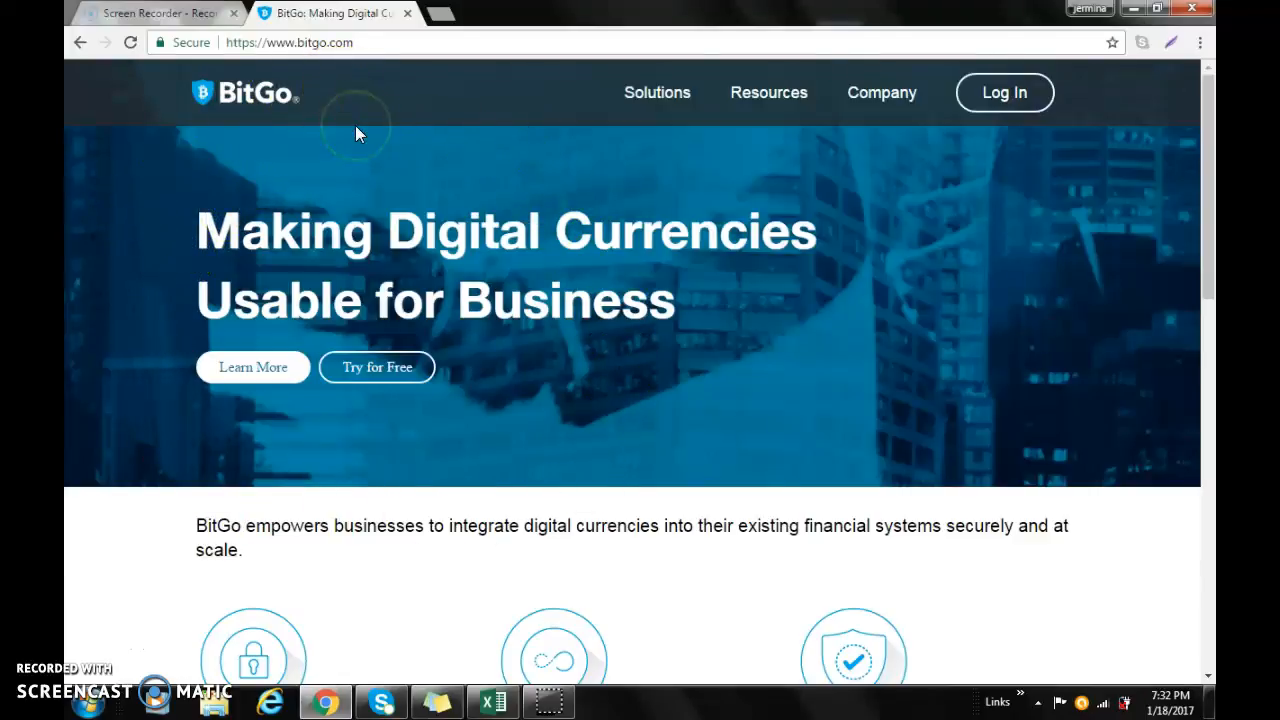
Step: Go to BitGo's Log In page and let the saved email and password autofill
{"action": "left_click", "coordinate": [289, 43]}
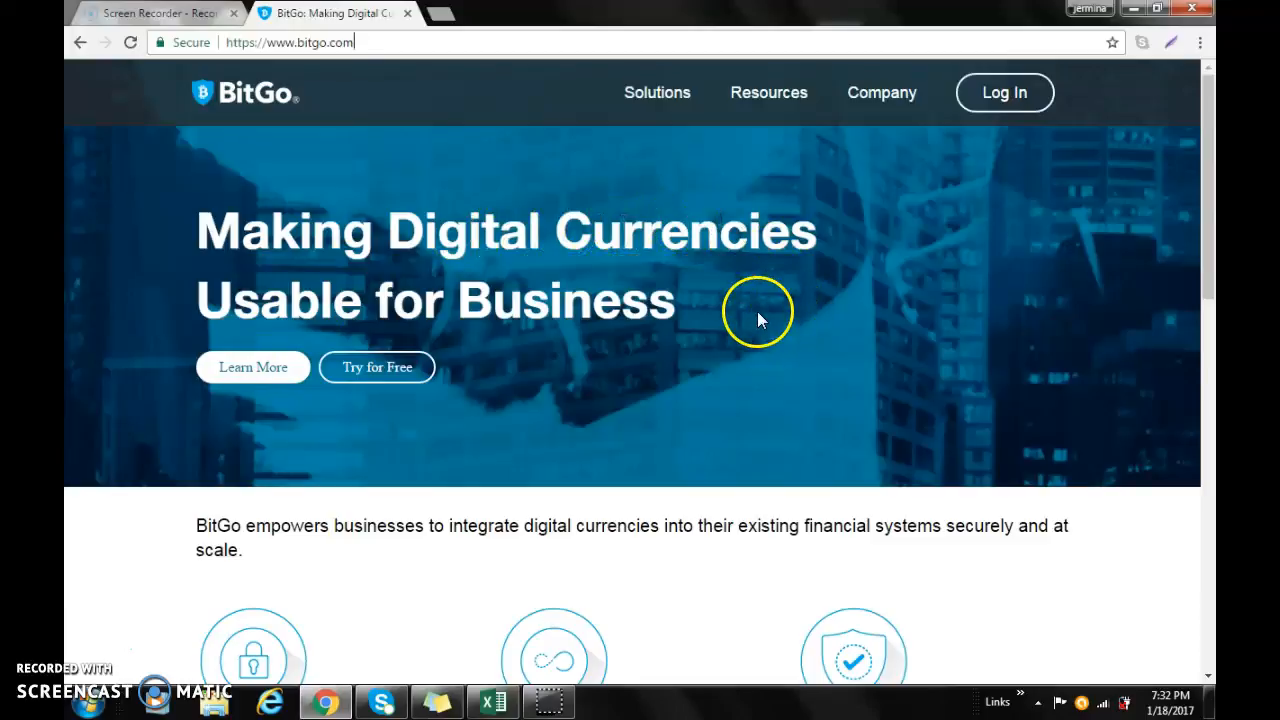
{"action": "mouse_move", "coordinate": [1009, 98]}
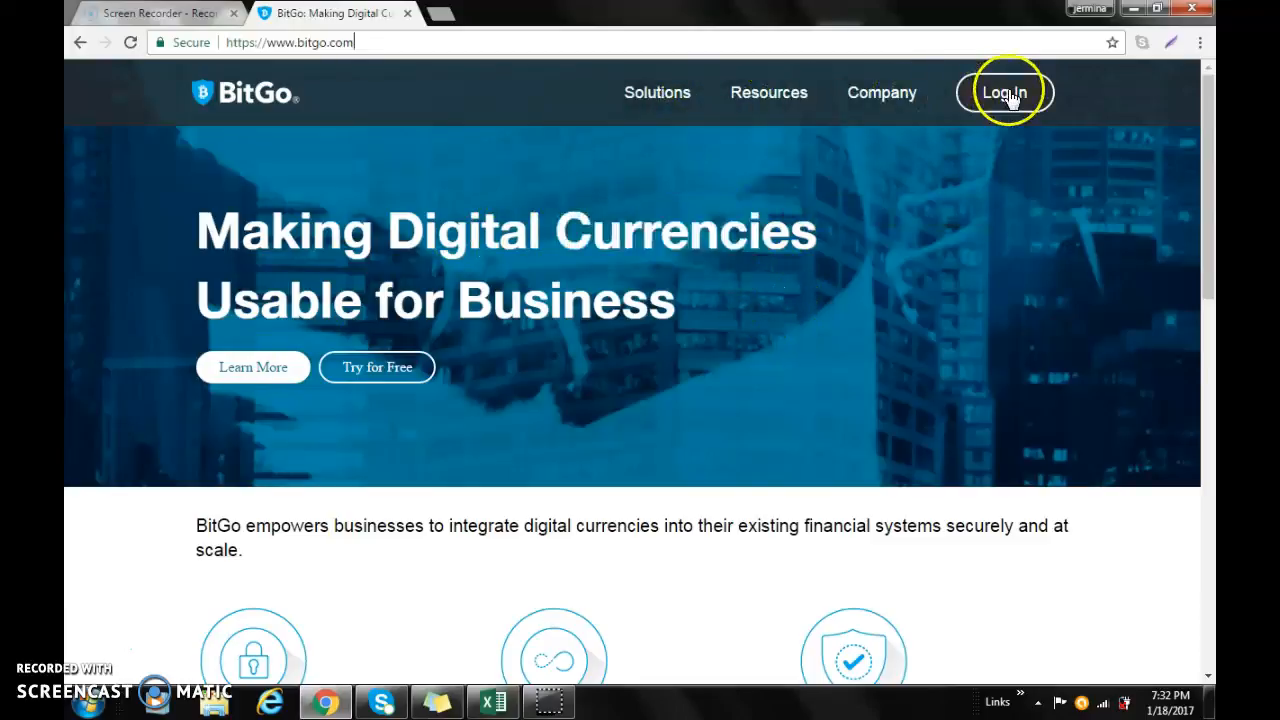
{"action": "left_click", "coordinate": [1010, 91]}
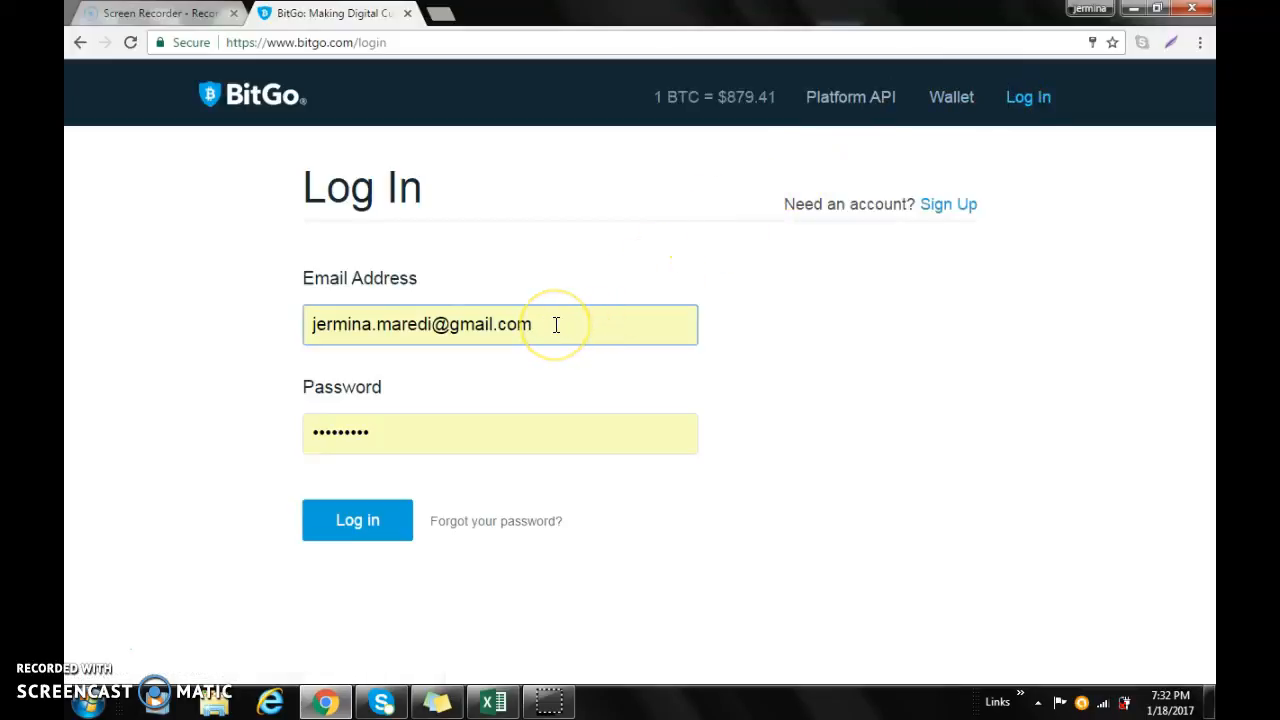
{"action": "left_click", "coordinate": [447, 433]}
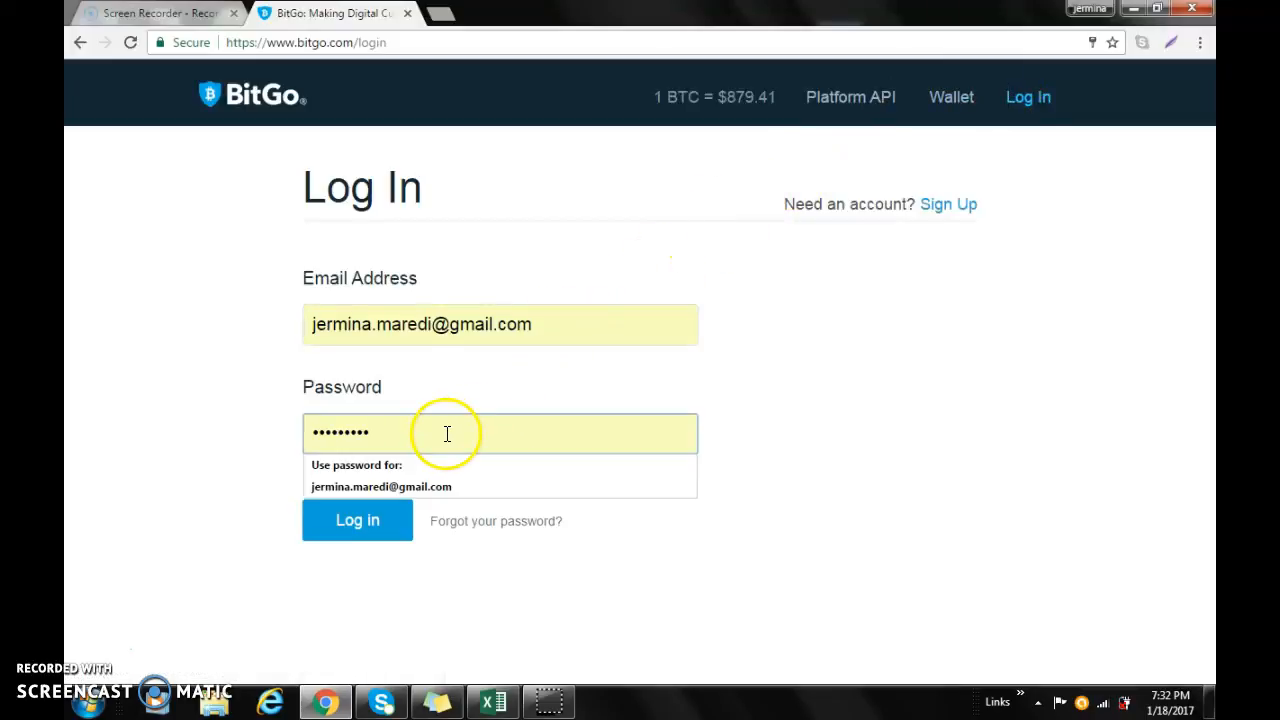
{"action": "mouse_move", "coordinate": [482, 536]}
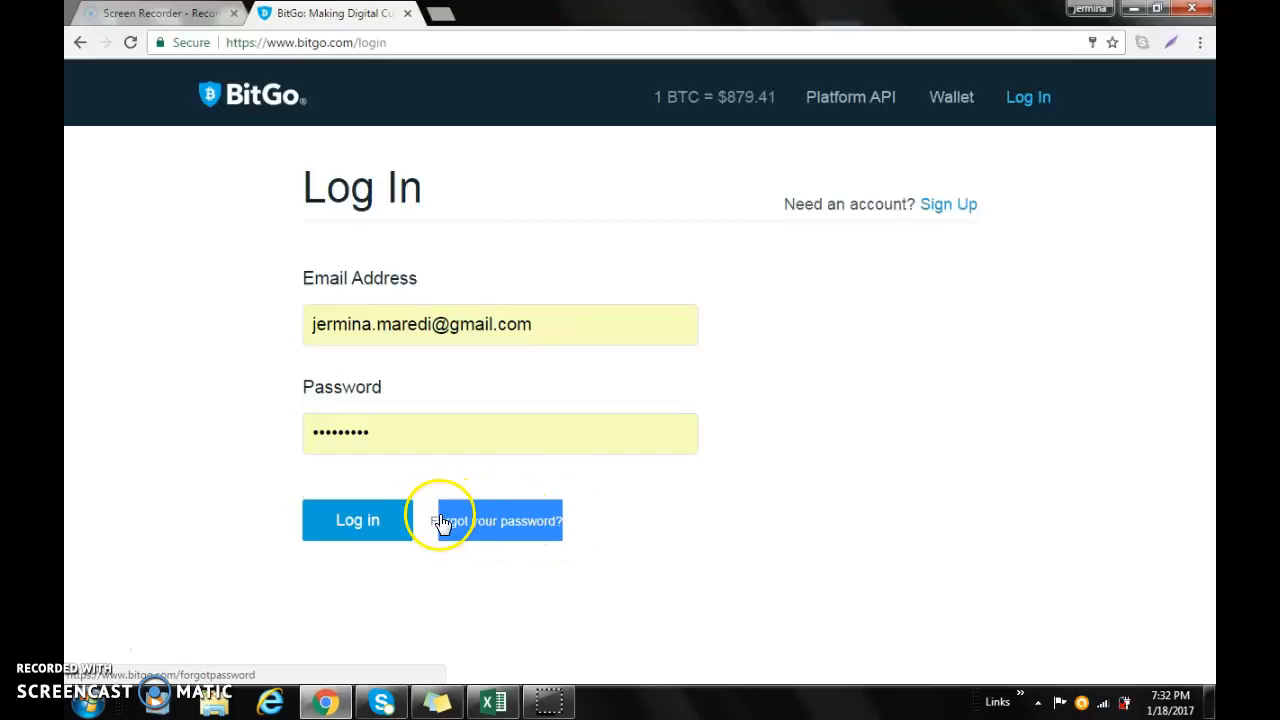
Step: Follow the 'Forgot your password?' link below the login form
{"action": "left_click", "coordinate": [482, 521]}
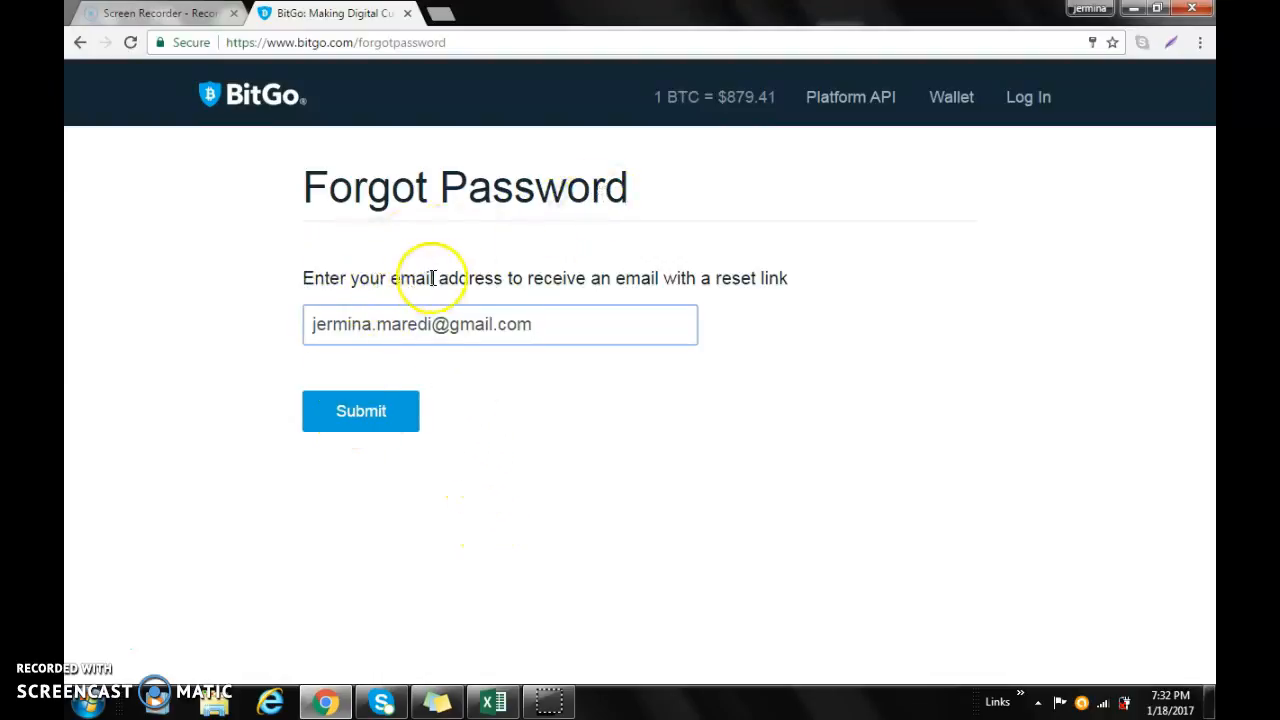
{"action": "mouse_move", "coordinate": [791, 278]}
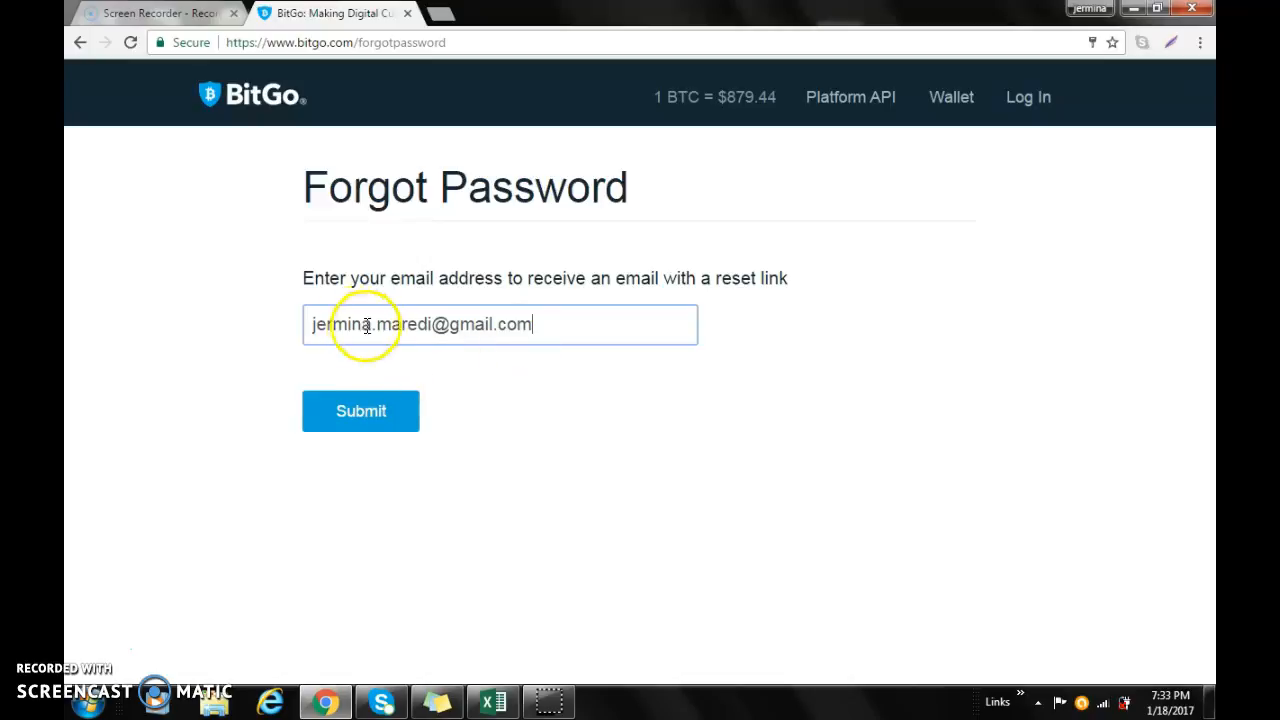
Step: Submit the Forgot Password form with the account email
{"action": "left_click", "coordinate": [360, 411]}
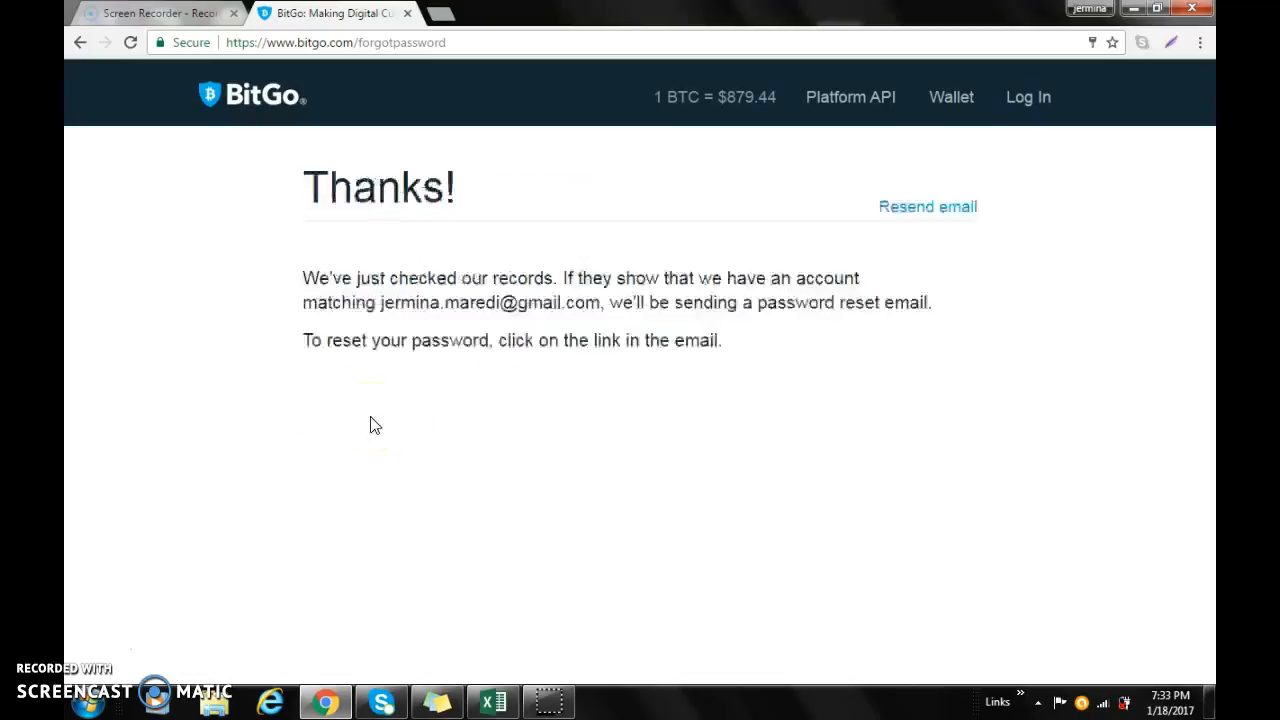
{"action": "mouse_move", "coordinate": [467, 190]}
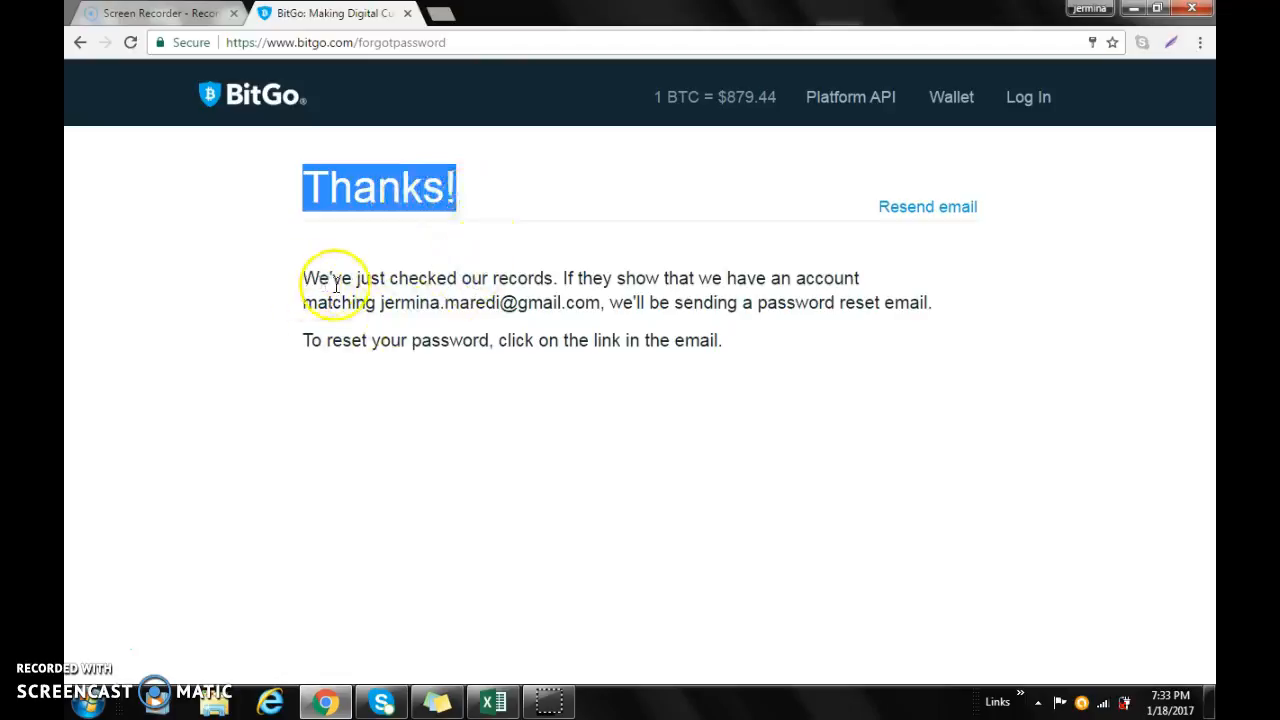
{"action": "mouse_move", "coordinate": [676, 274]}
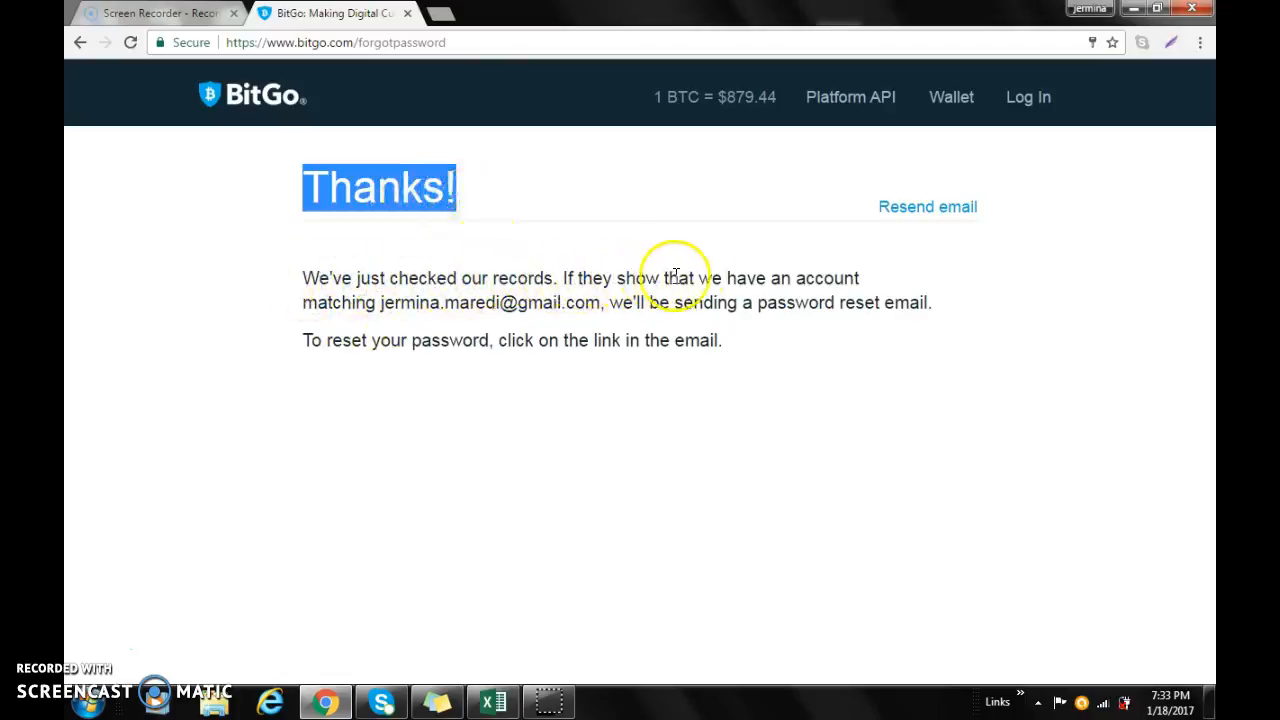
{"action": "mouse_move", "coordinate": [476, 288]}
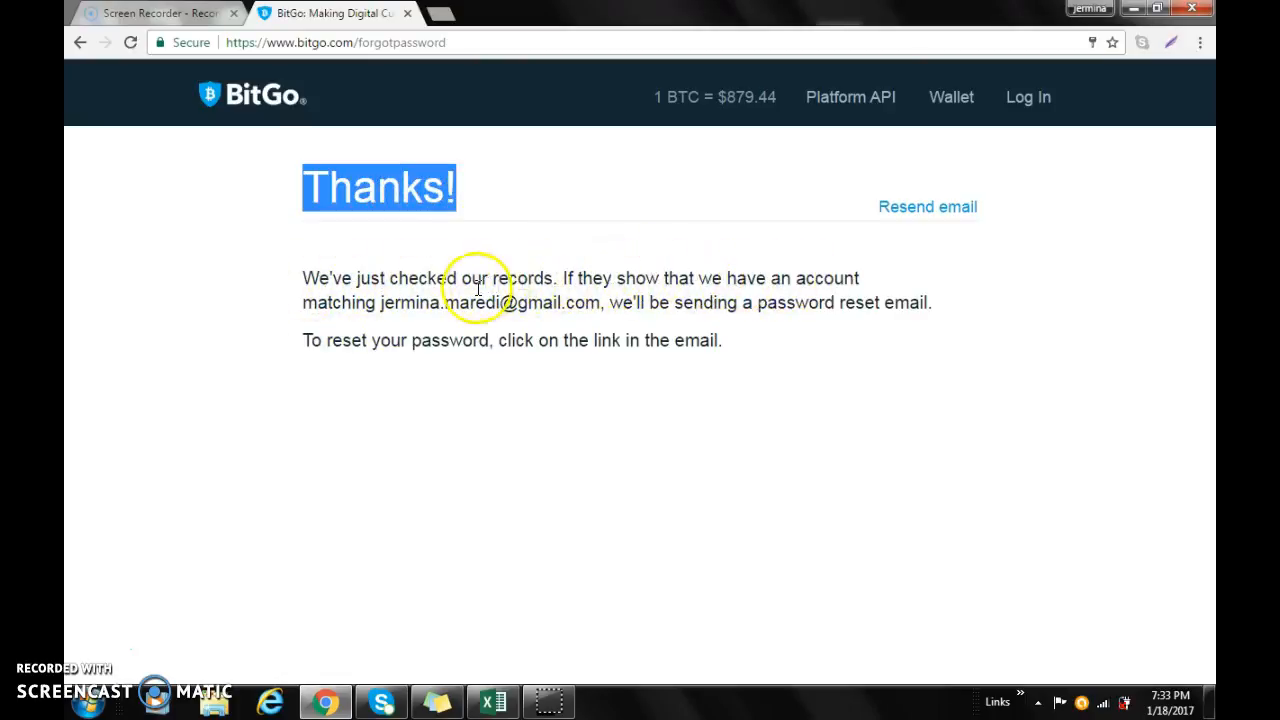
{"action": "mouse_move", "coordinate": [720, 310]}
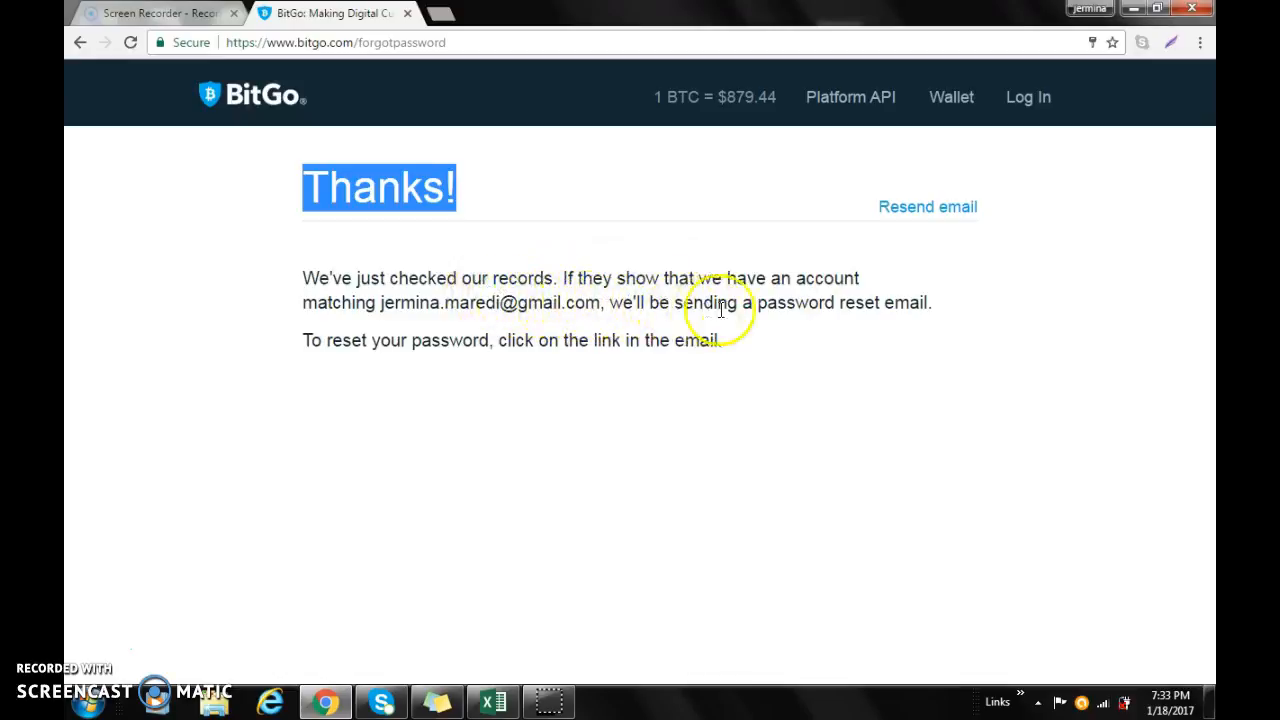
{"action": "mouse_move", "coordinate": [463, 161]}
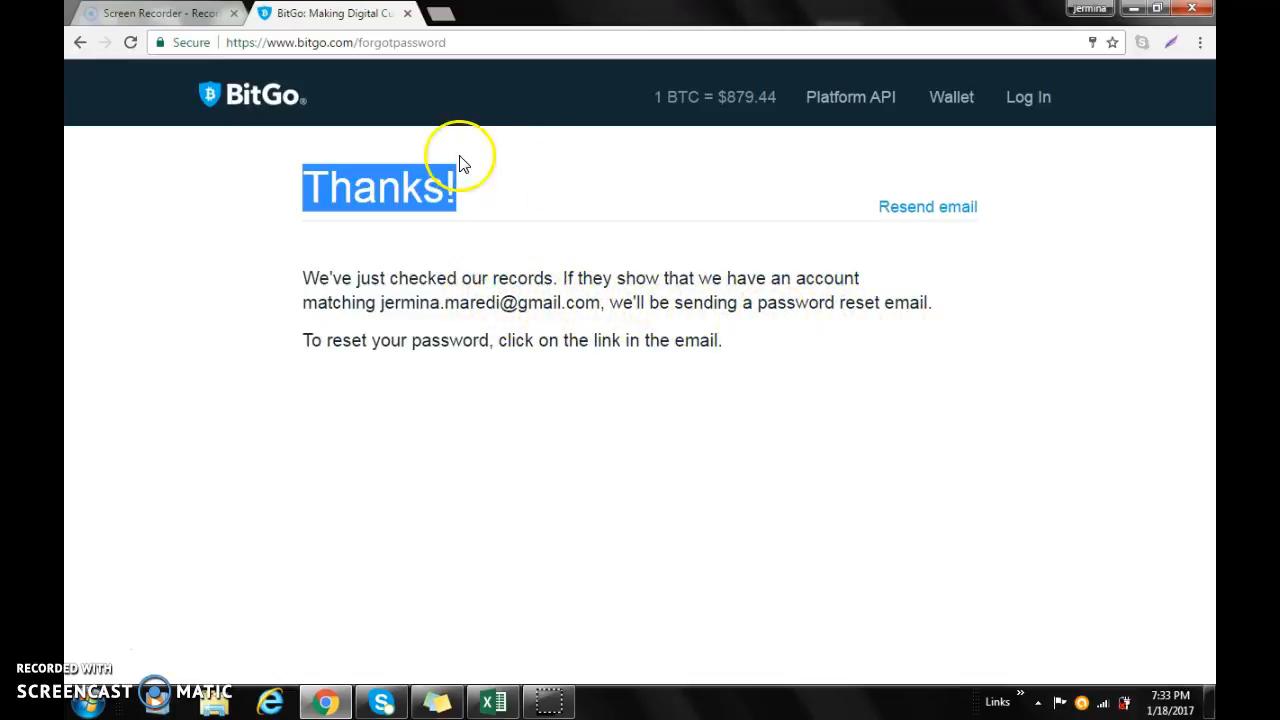
Step: Open Gmail in a new tab and select the BitGo password reset email
{"action": "left_click", "coordinate": [443, 14]}
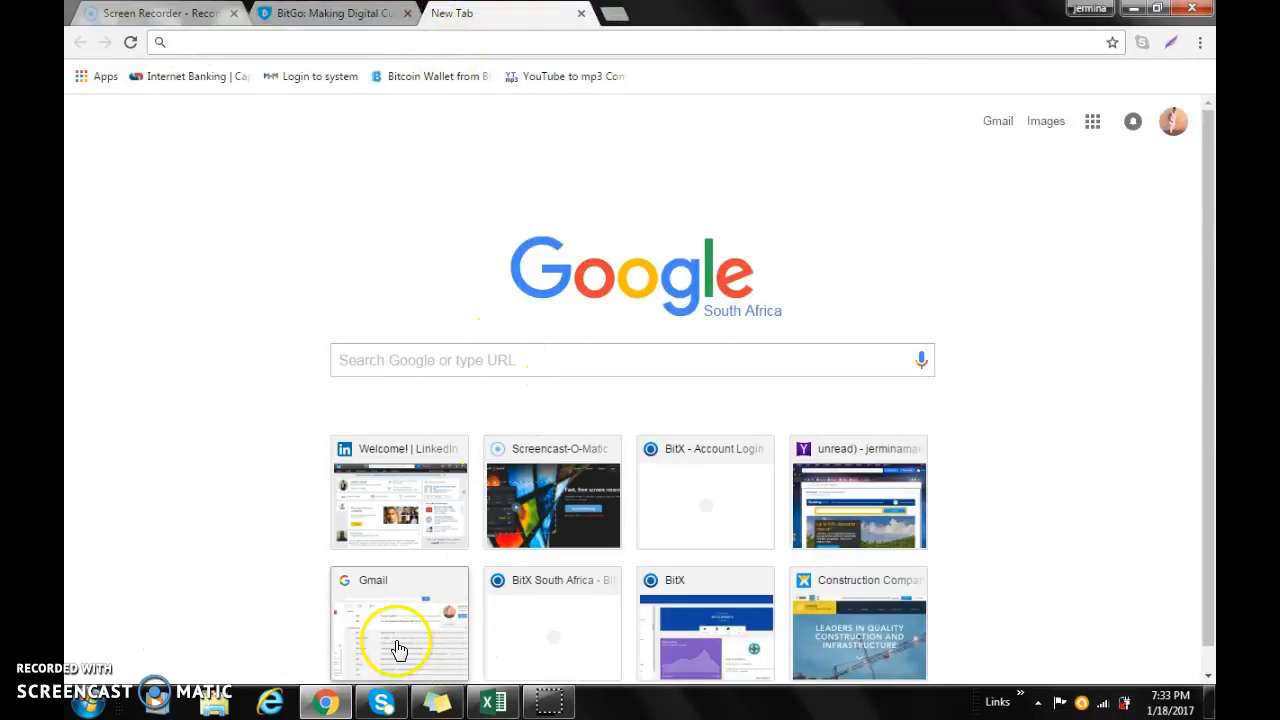
{"action": "left_click", "coordinate": [398, 640]}
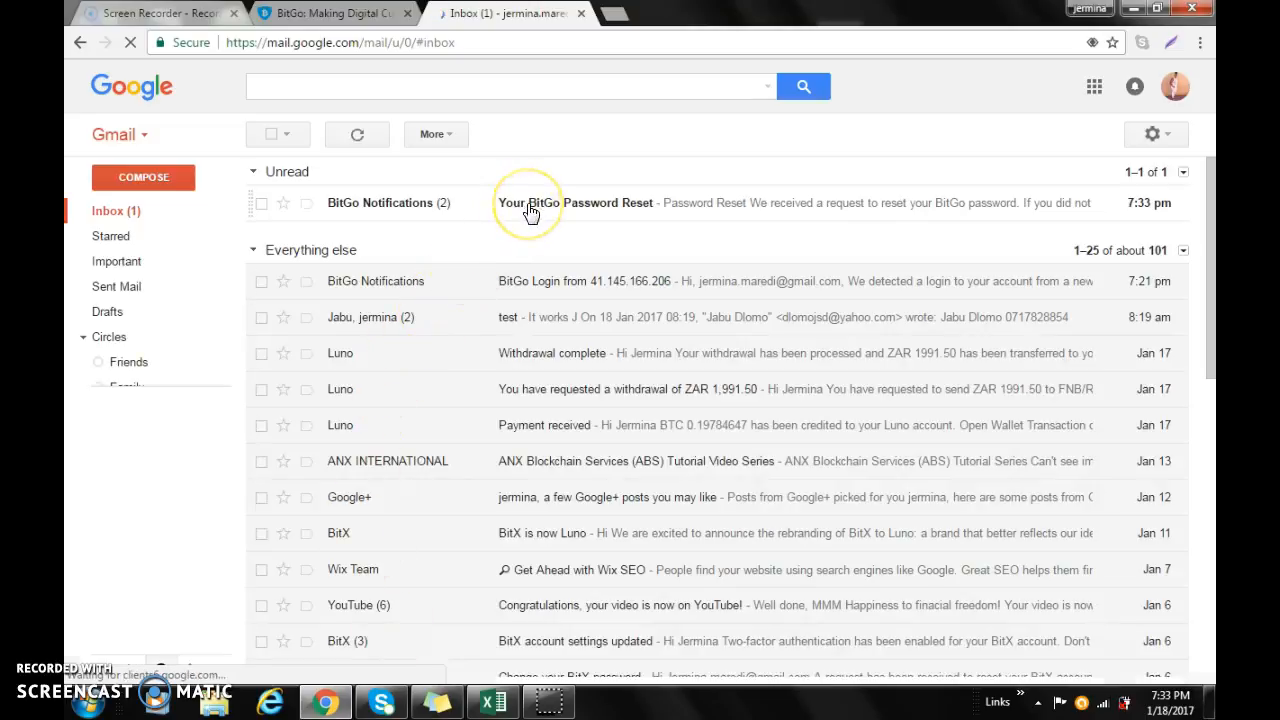
{"action": "left_click", "coordinate": [555, 203]}
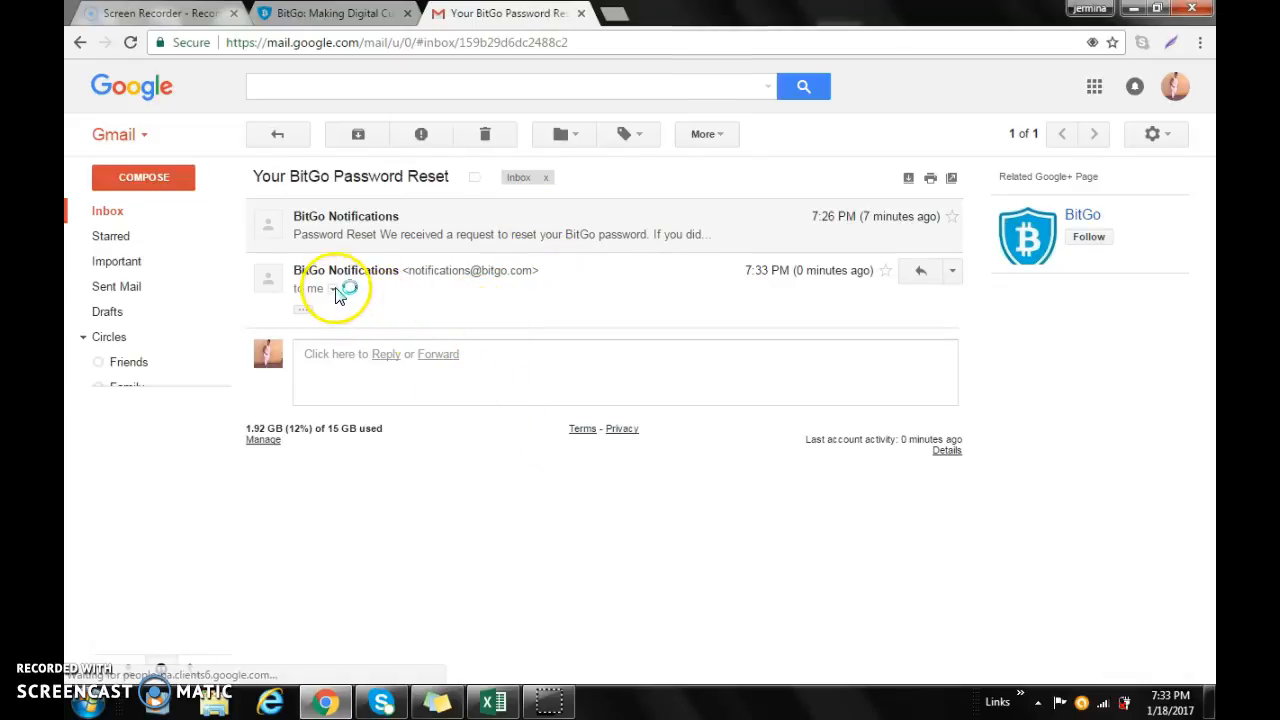
Step: Open 'Your BitGo Password Reset' email and follow its reset link
{"action": "left_click", "coordinate": [345, 270]}
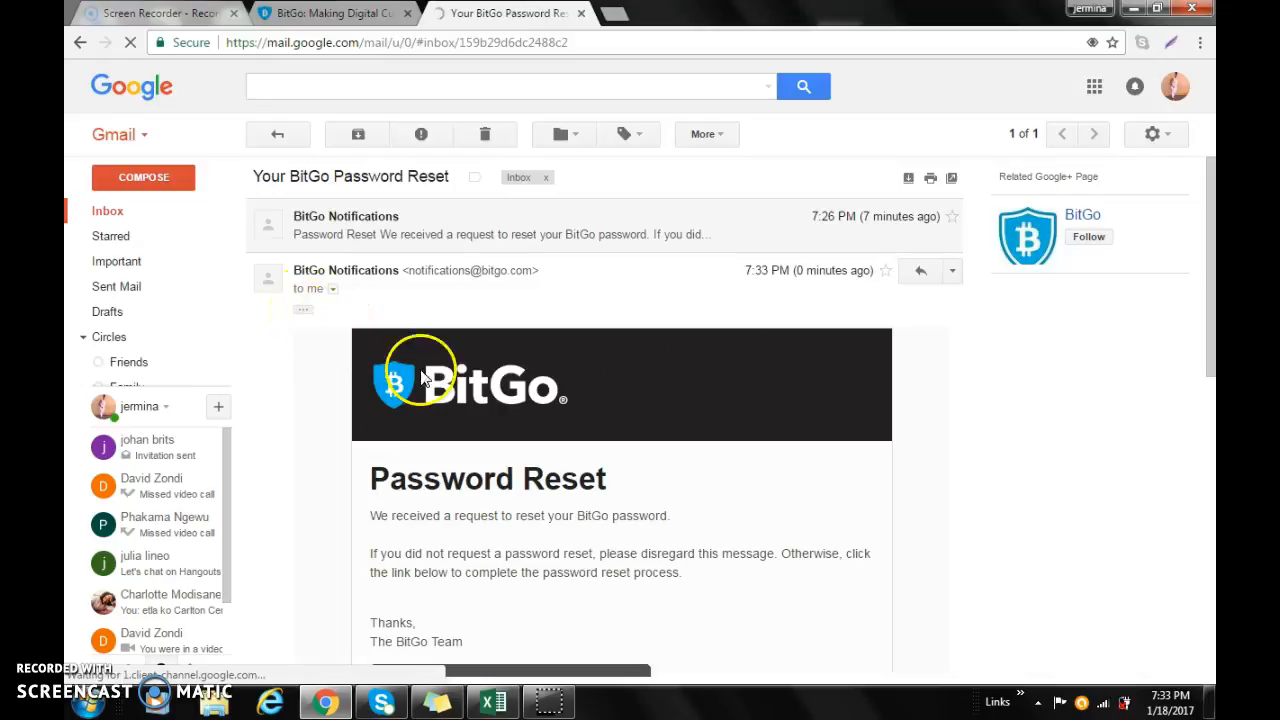
{"action": "scroll", "scroll_direction": "down", "scroll_amount": 3}
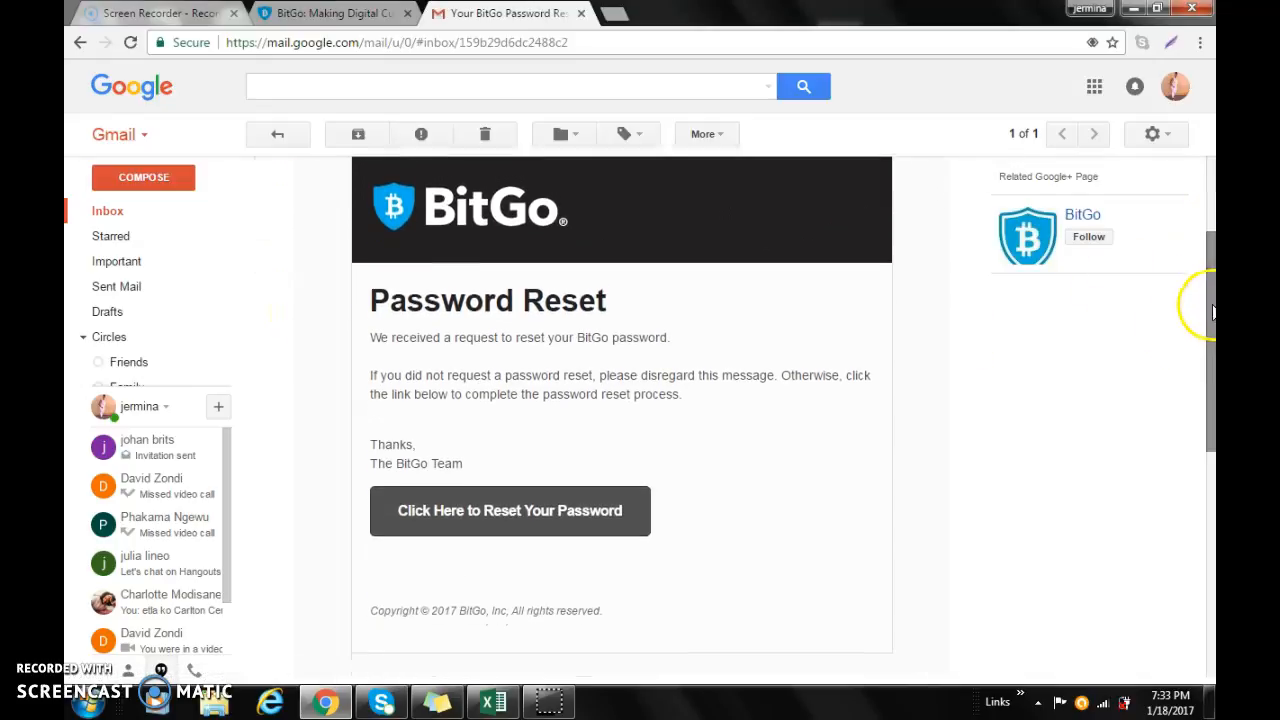
{"action": "mouse_move", "coordinate": [603, 288]}
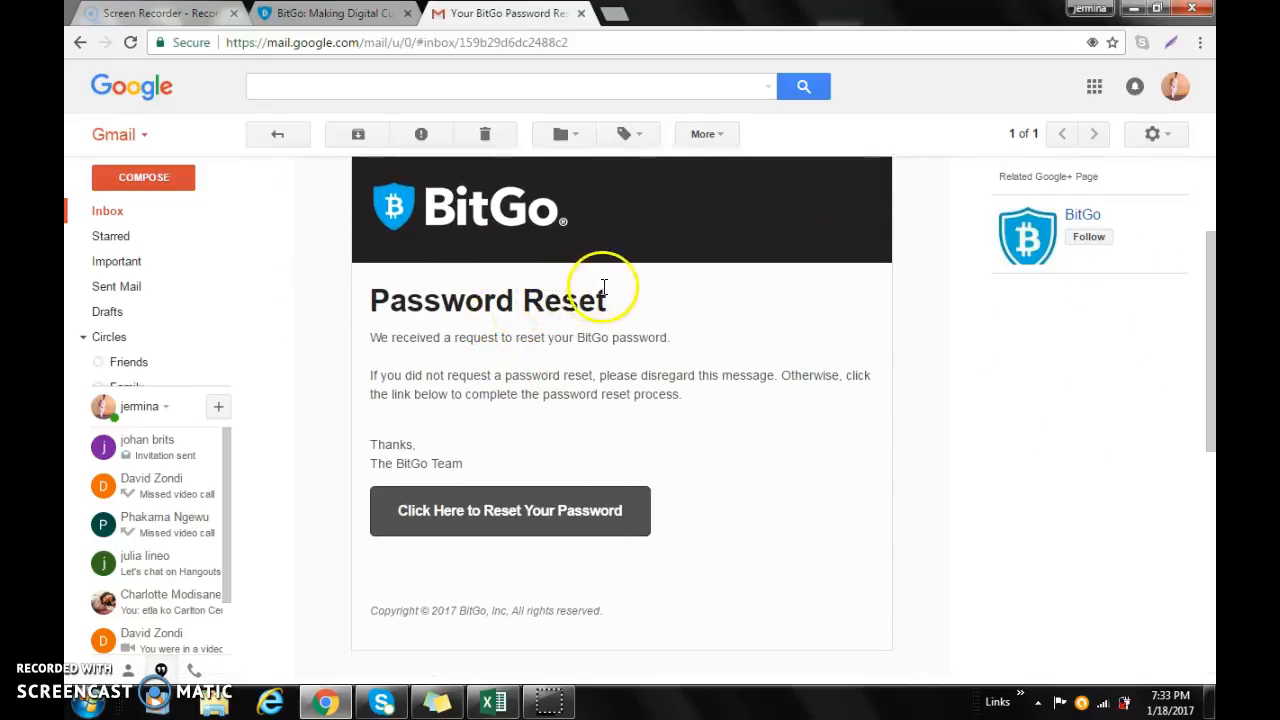
{"action": "mouse_move", "coordinate": [545, 337]}
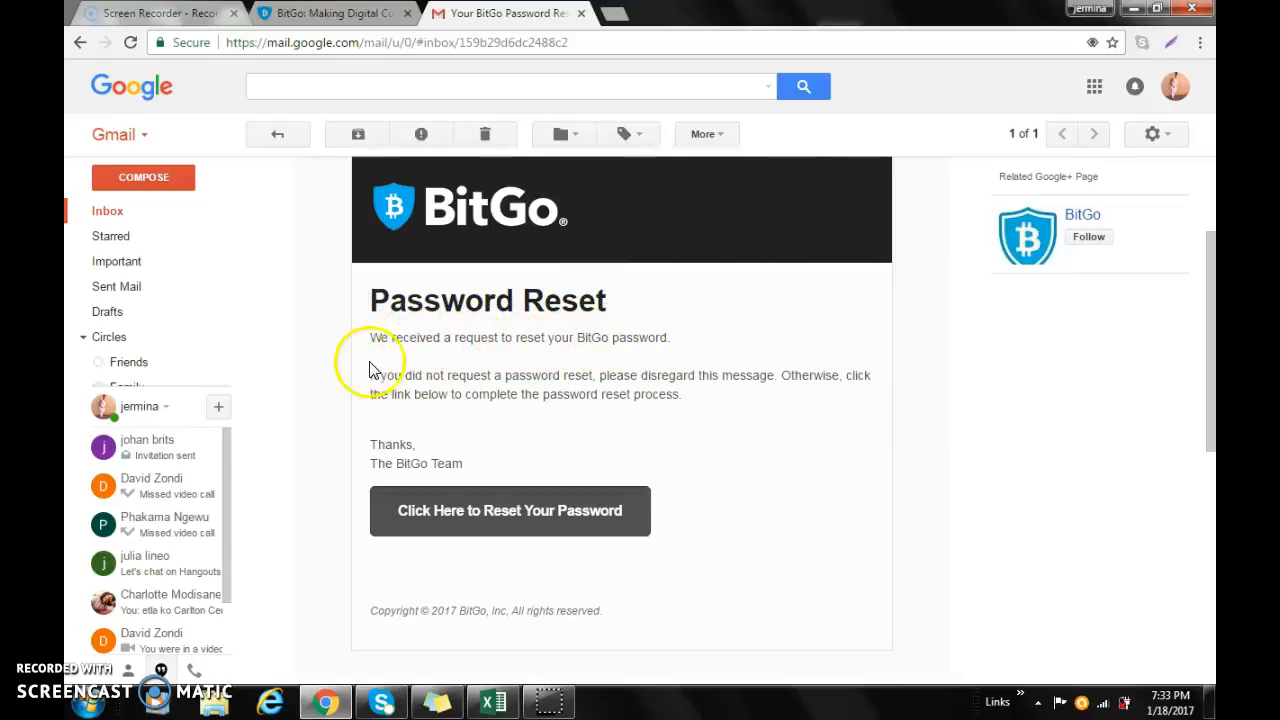
{"action": "mouse_move", "coordinate": [653, 376]}
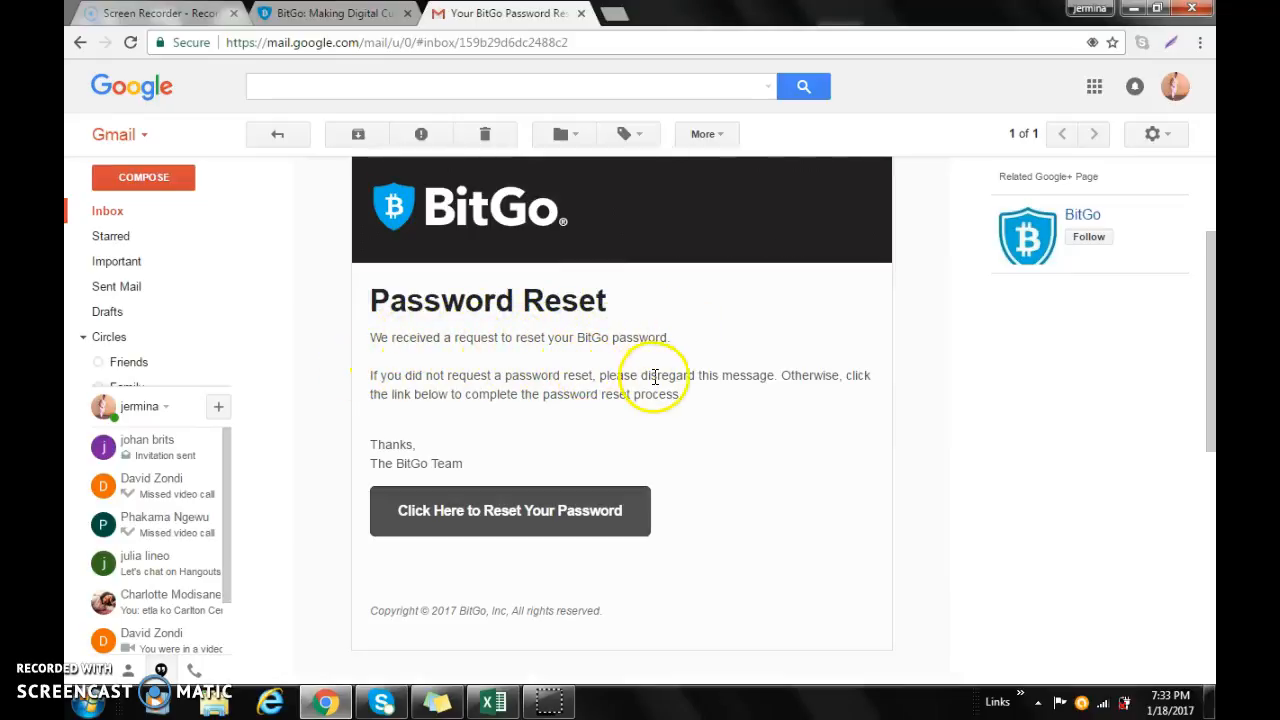
{"action": "mouse_move", "coordinate": [760, 383]}
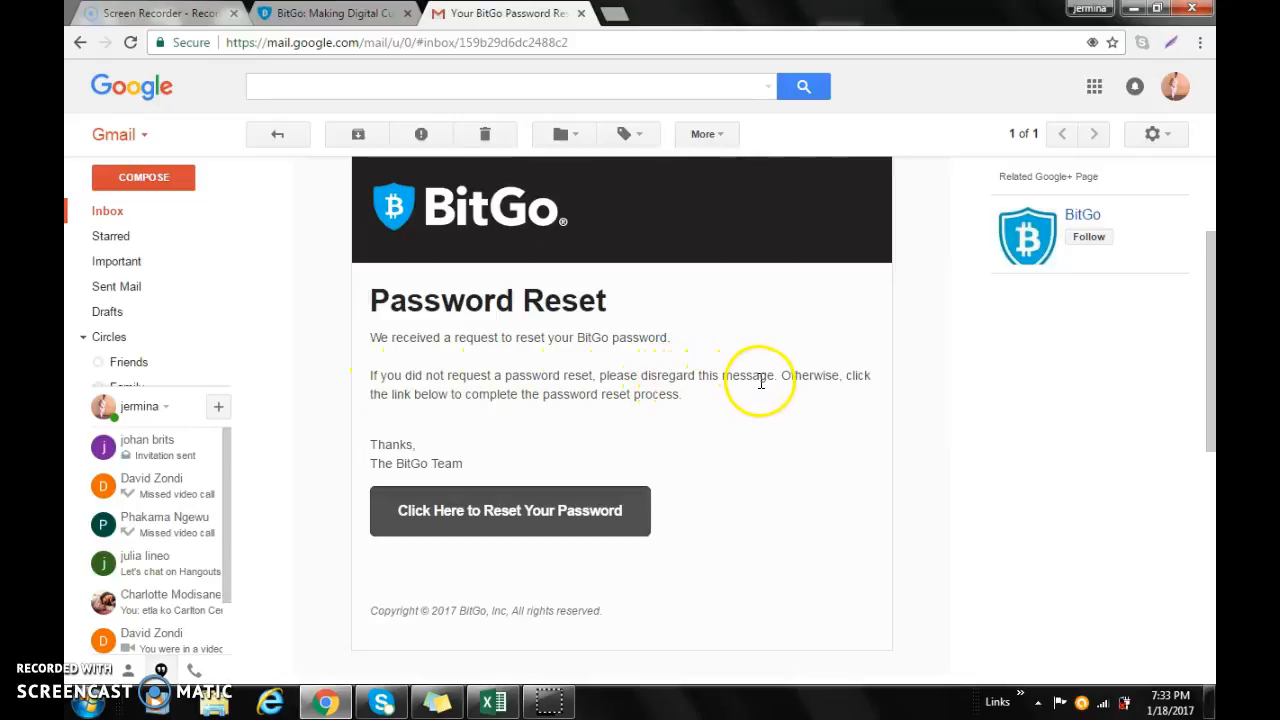
{"action": "mouse_move", "coordinate": [775, 374]}
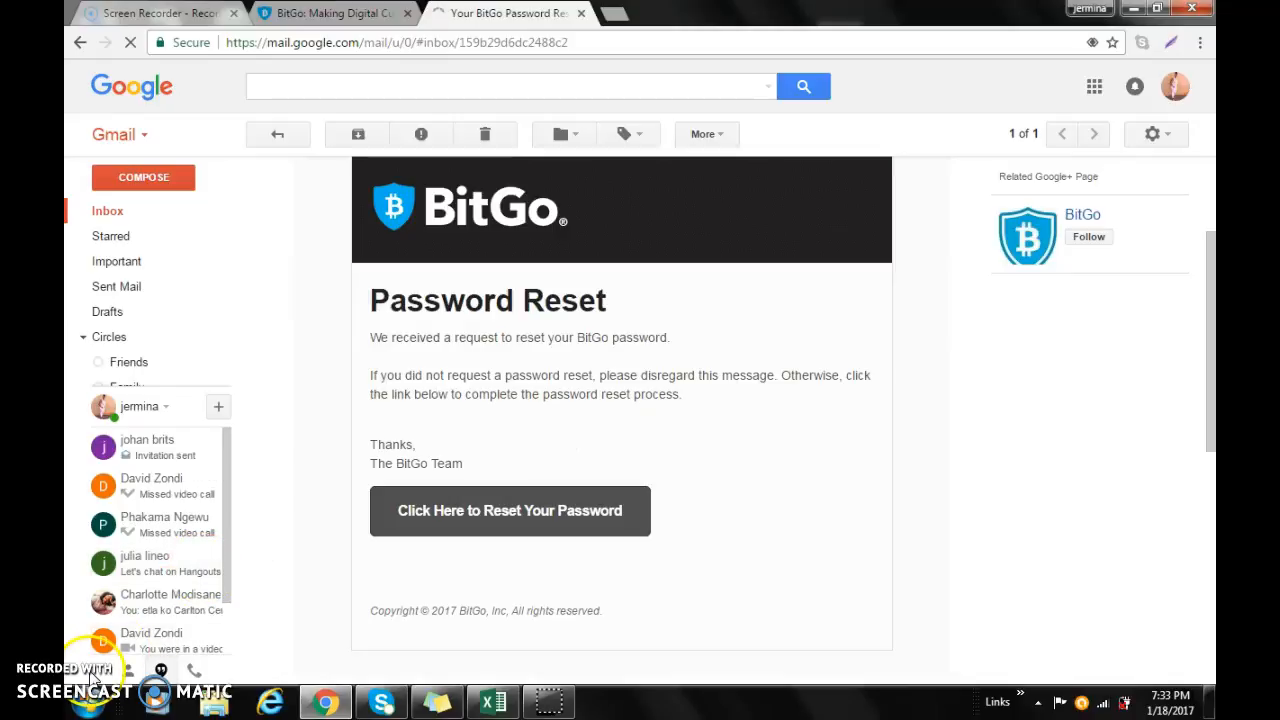
{"action": "mouse_move", "coordinate": [407, 395]}
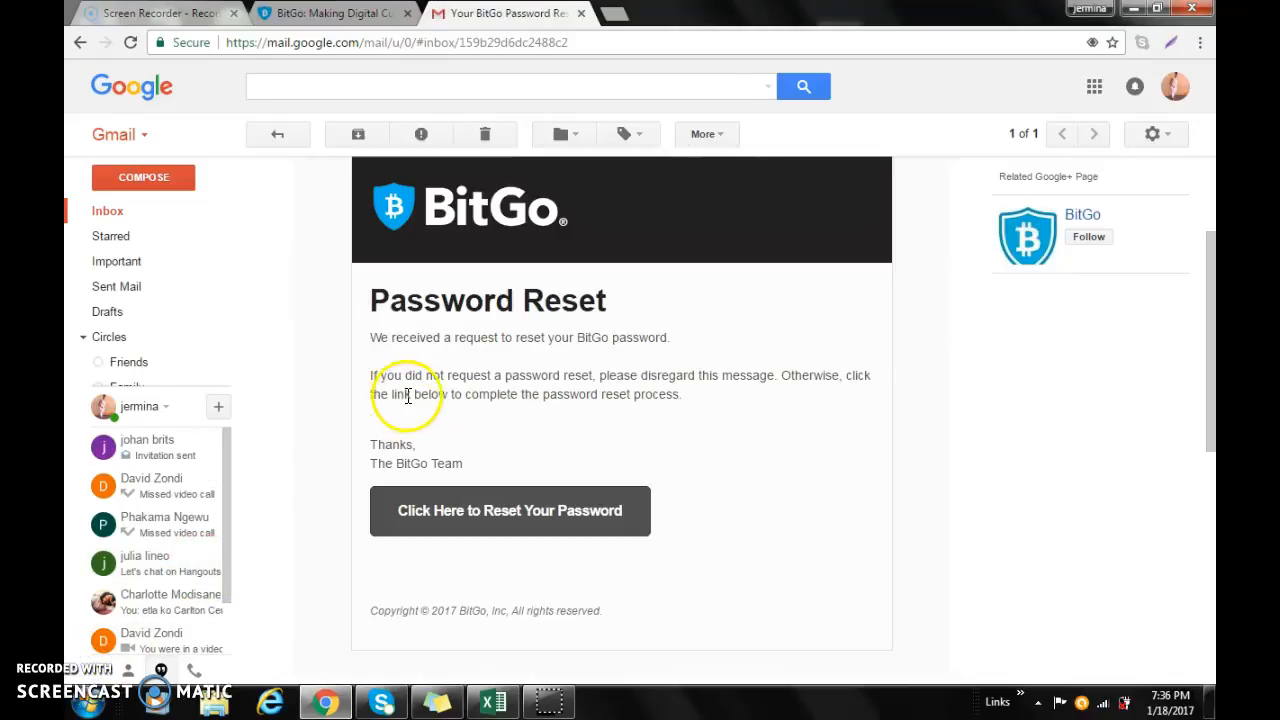
{"action": "mouse_move", "coordinate": [672, 388]}
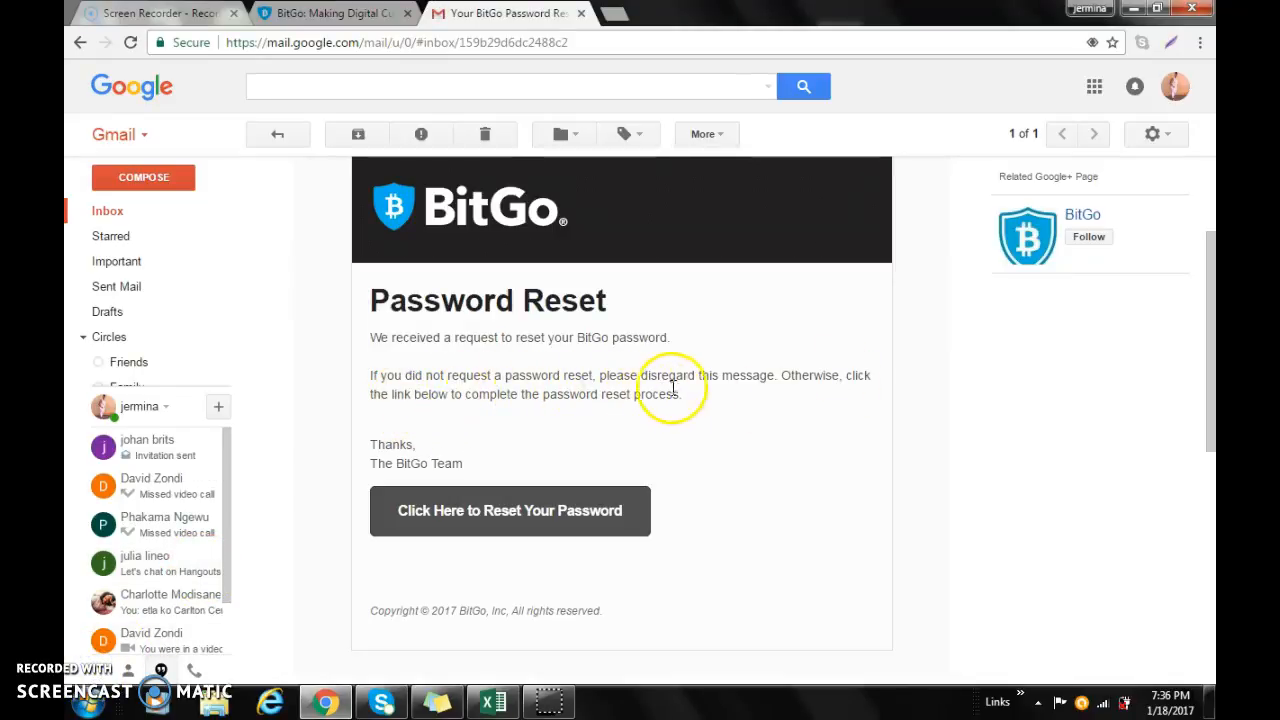
{"action": "mouse_move", "coordinate": [524, 523]}
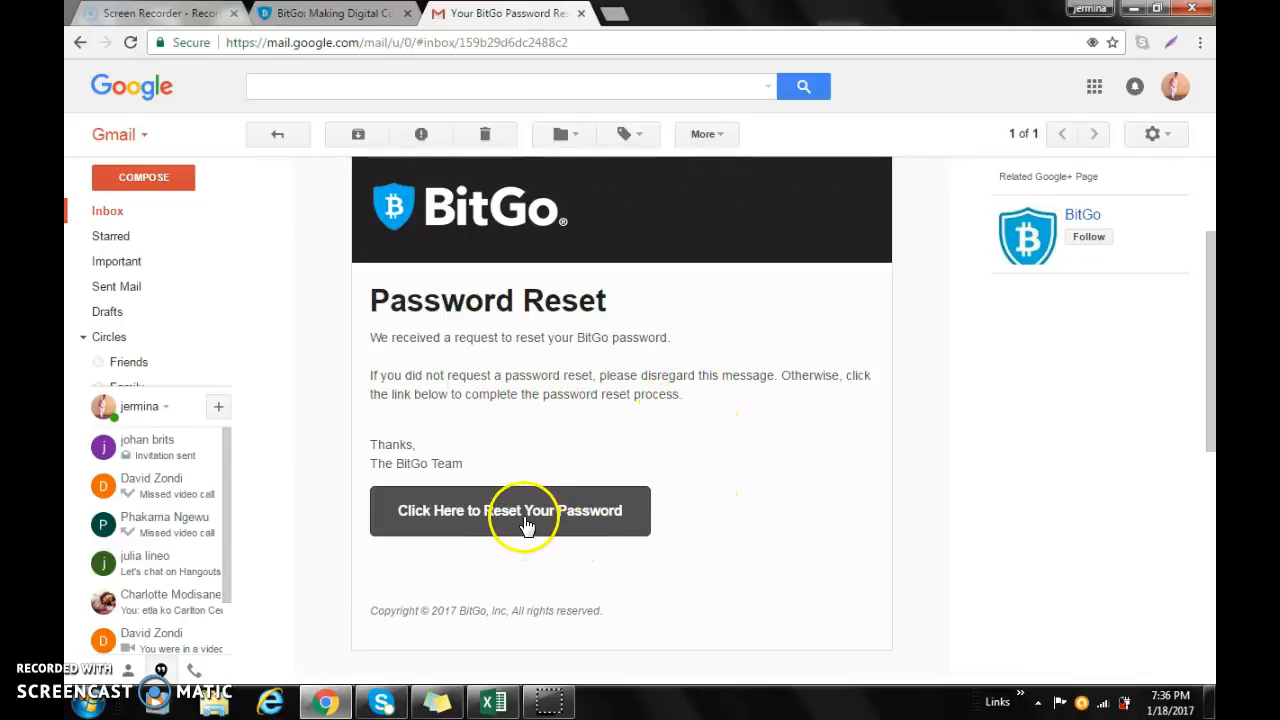
{"action": "left_click", "coordinate": [510, 511]}
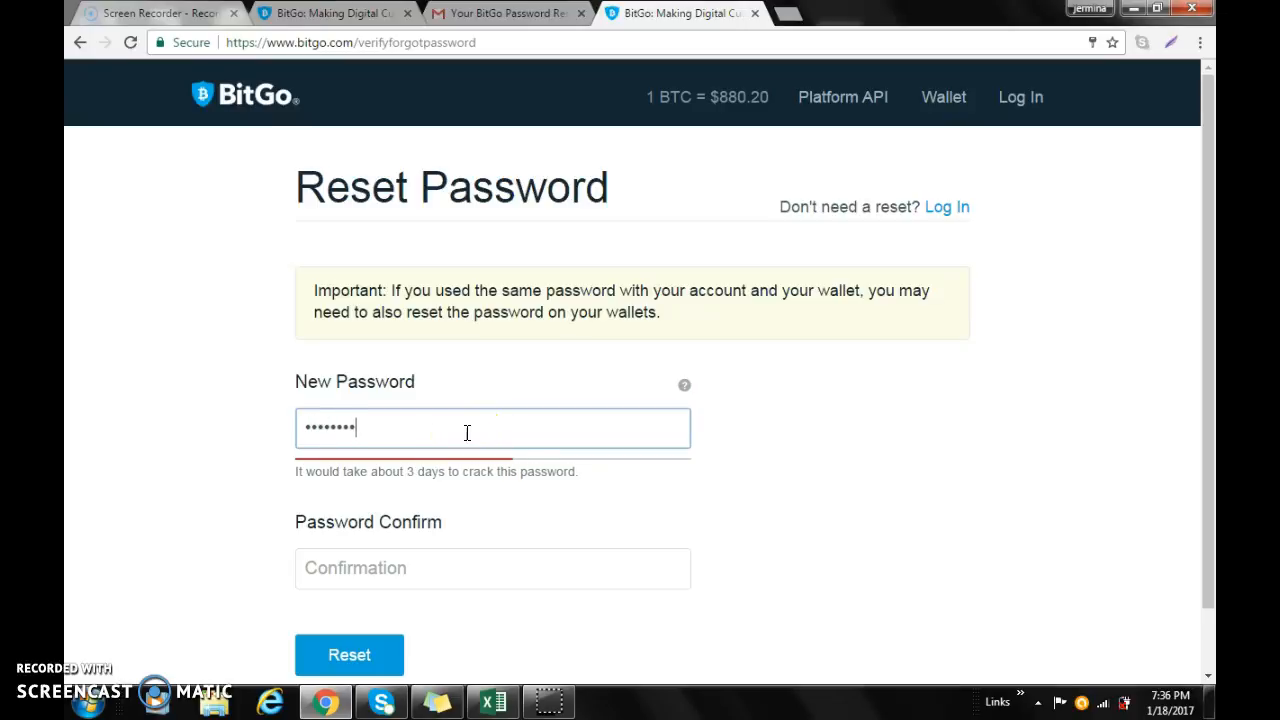
Step: Enter the new password in Password Confirm and submit the reset
{"action": "left_click", "coordinate": [475, 569]}
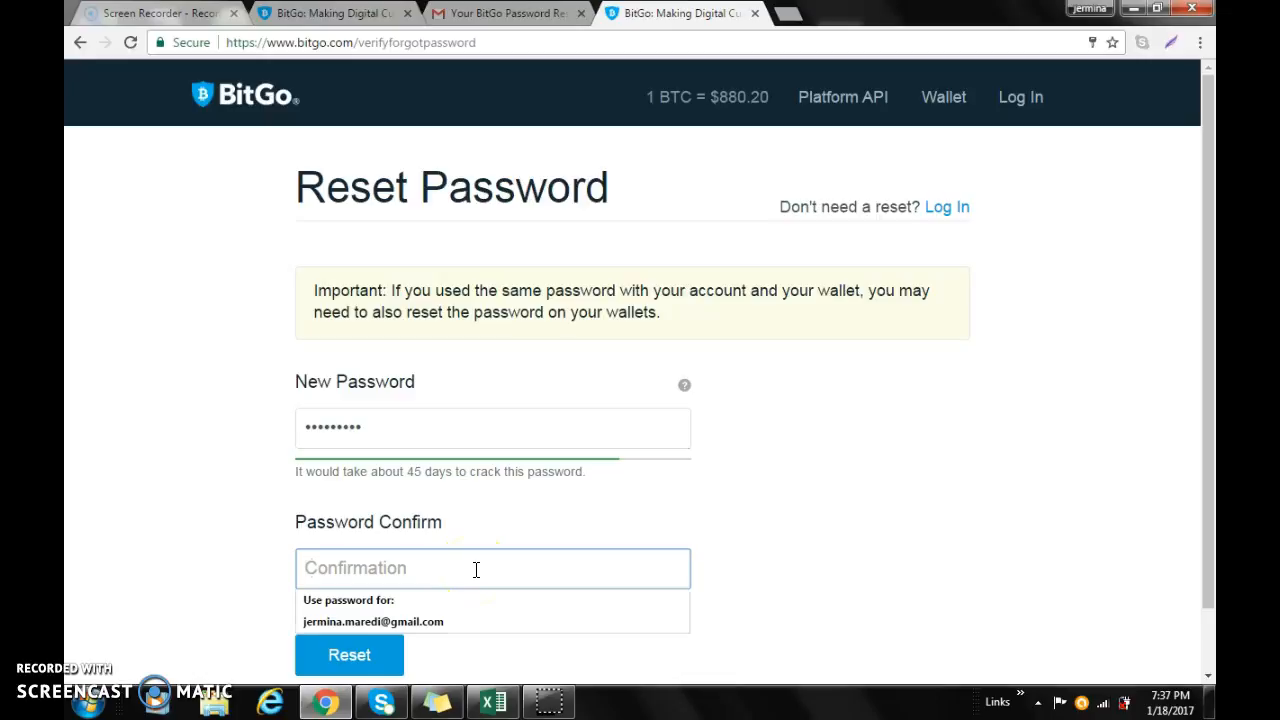
{"action": "type", "text": "•••••"}
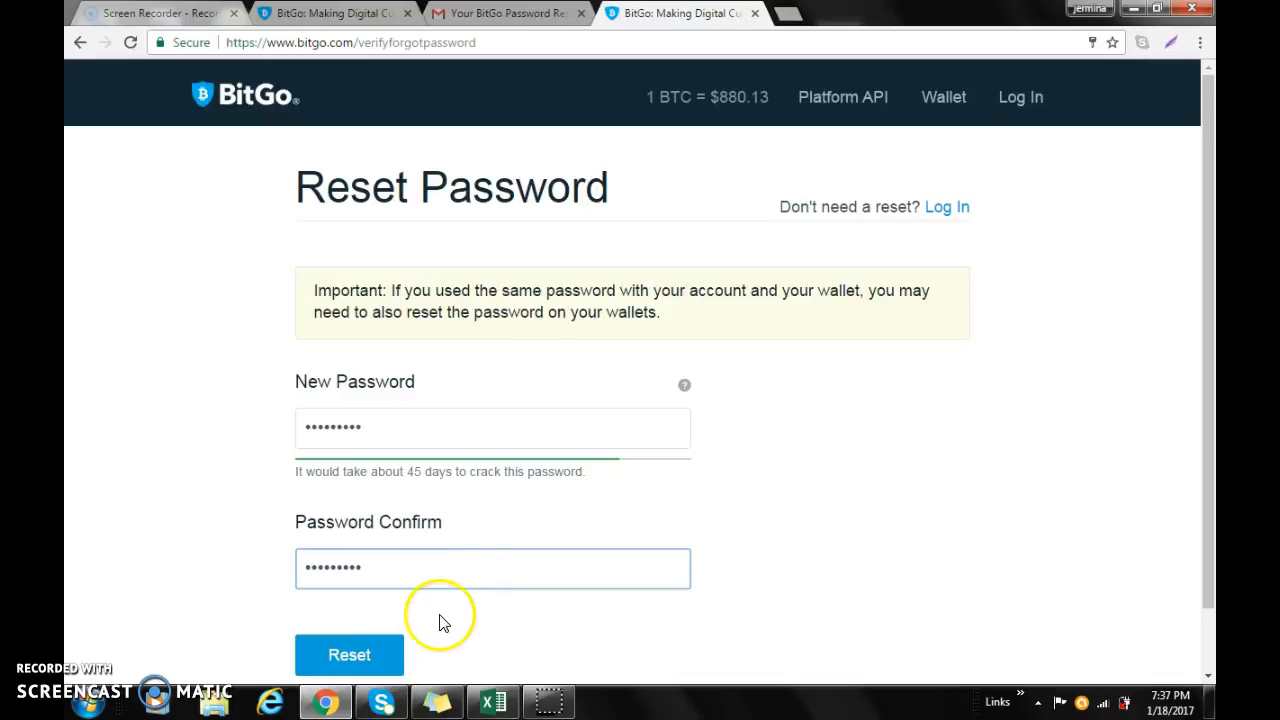
{"action": "left_click", "coordinate": [349, 655]}
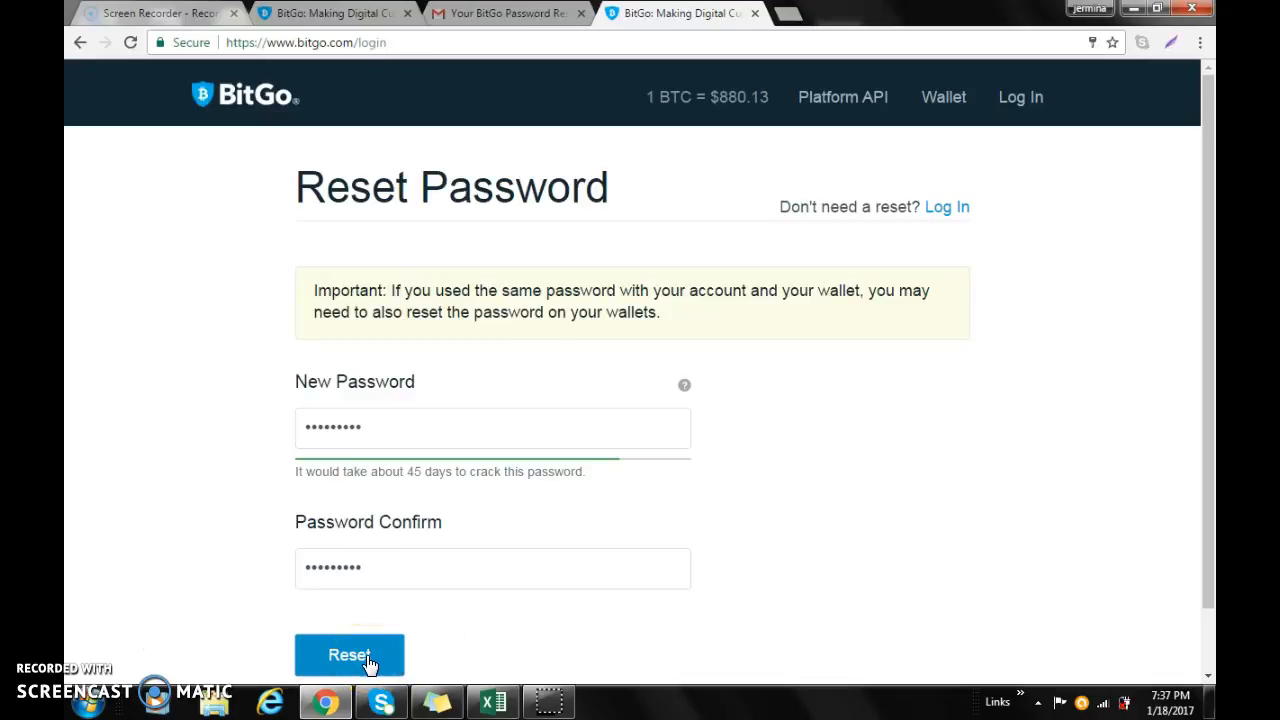
Step: Close the green 'password successfully updated' banner on the Log In page
{"action": "left_click", "coordinate": [349, 654]}
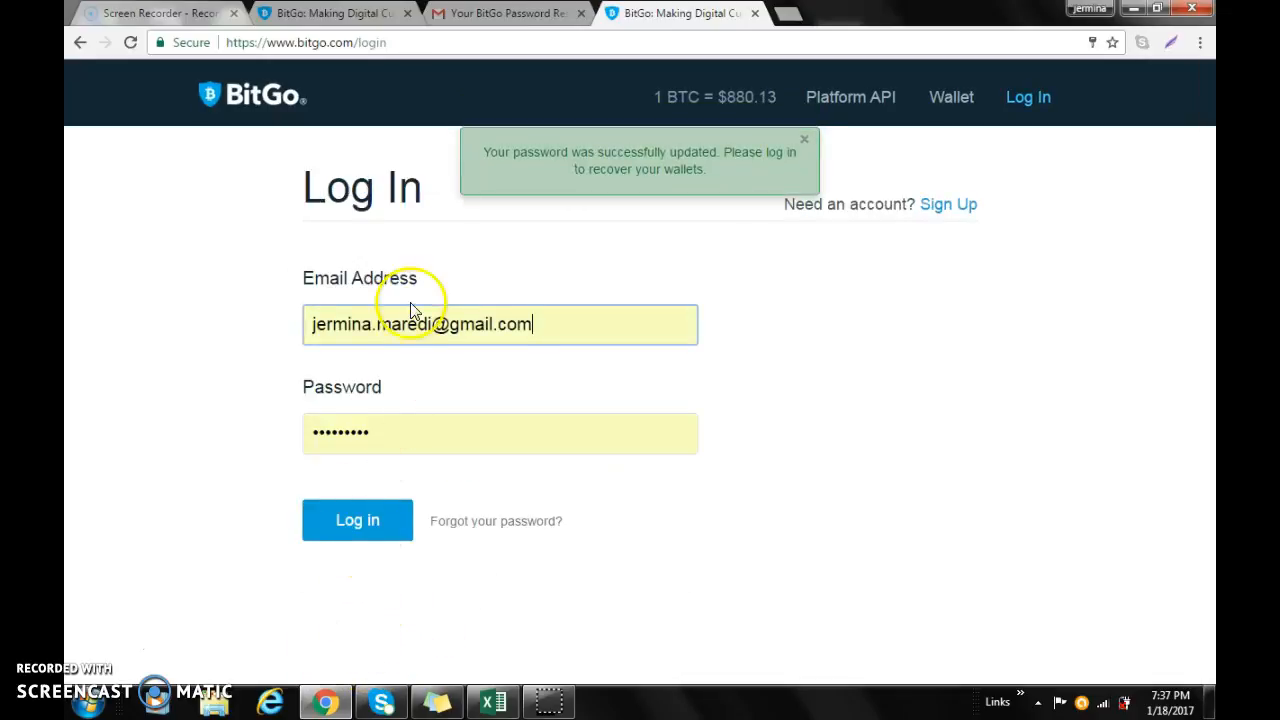
{"action": "mouse_move", "coordinate": [713, 145]}
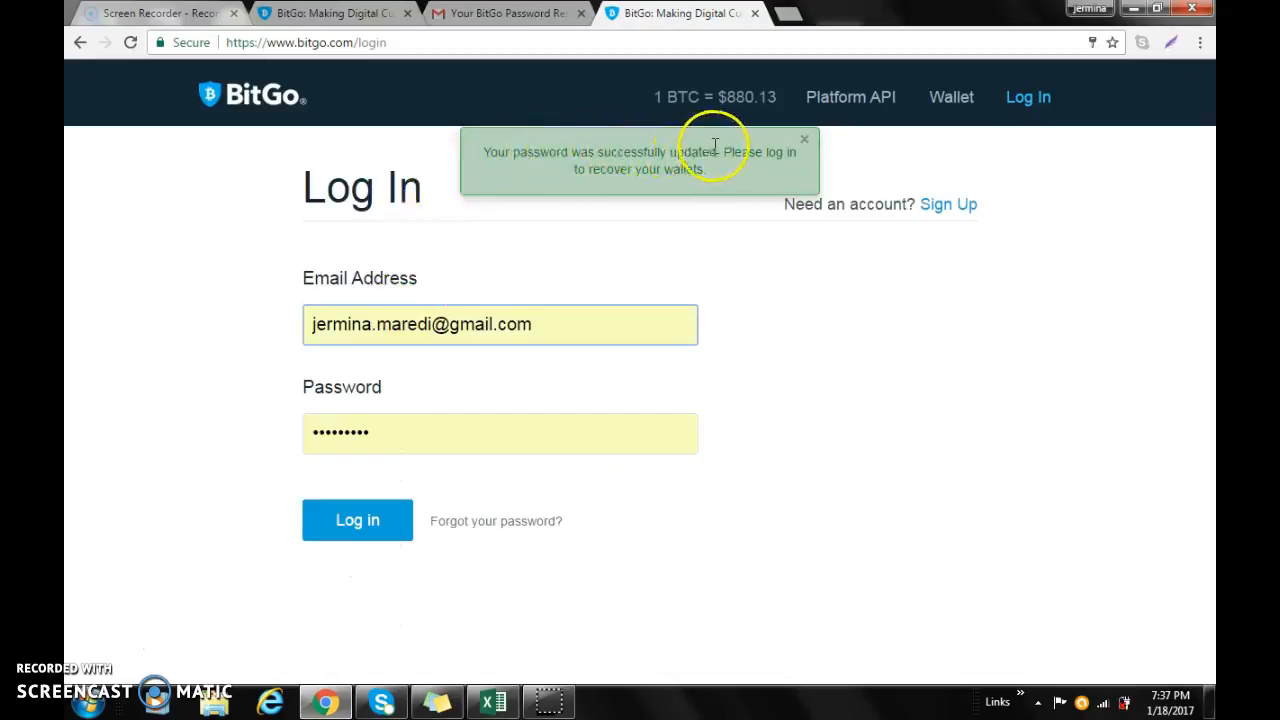
{"action": "left_click", "coordinate": [804, 138]}
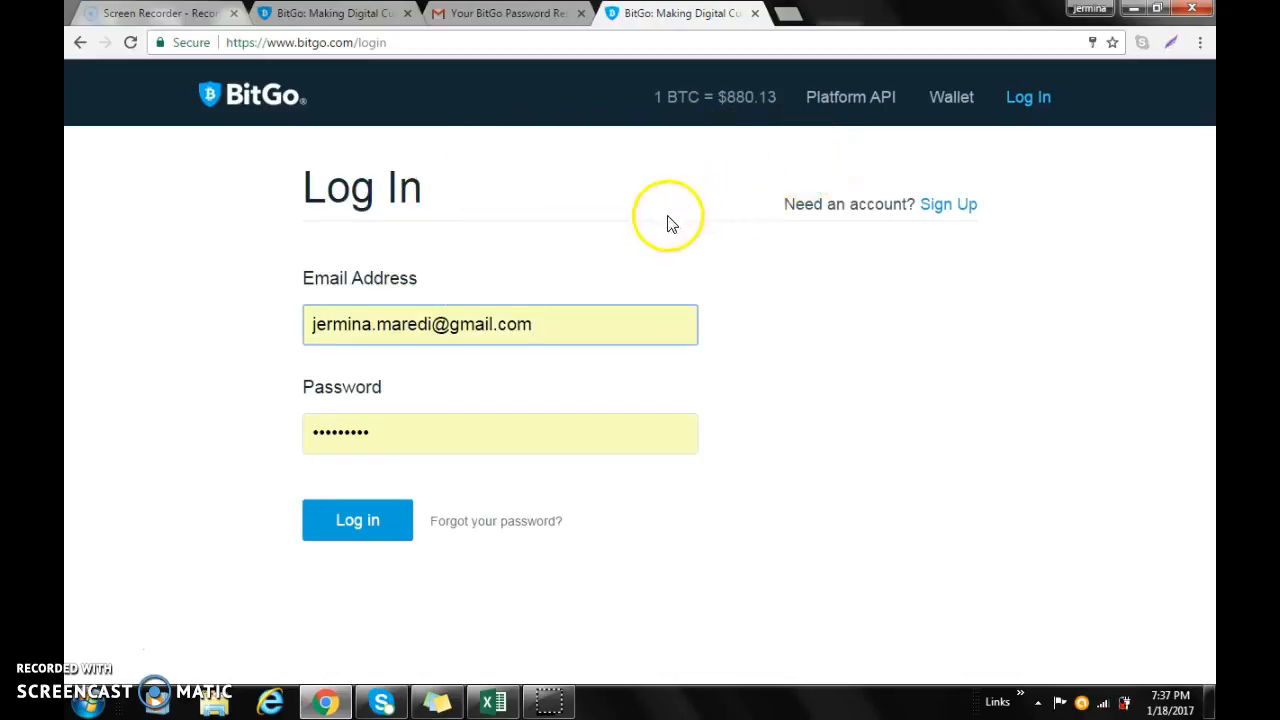
{"action": "mouse_move", "coordinate": [796, 551]}
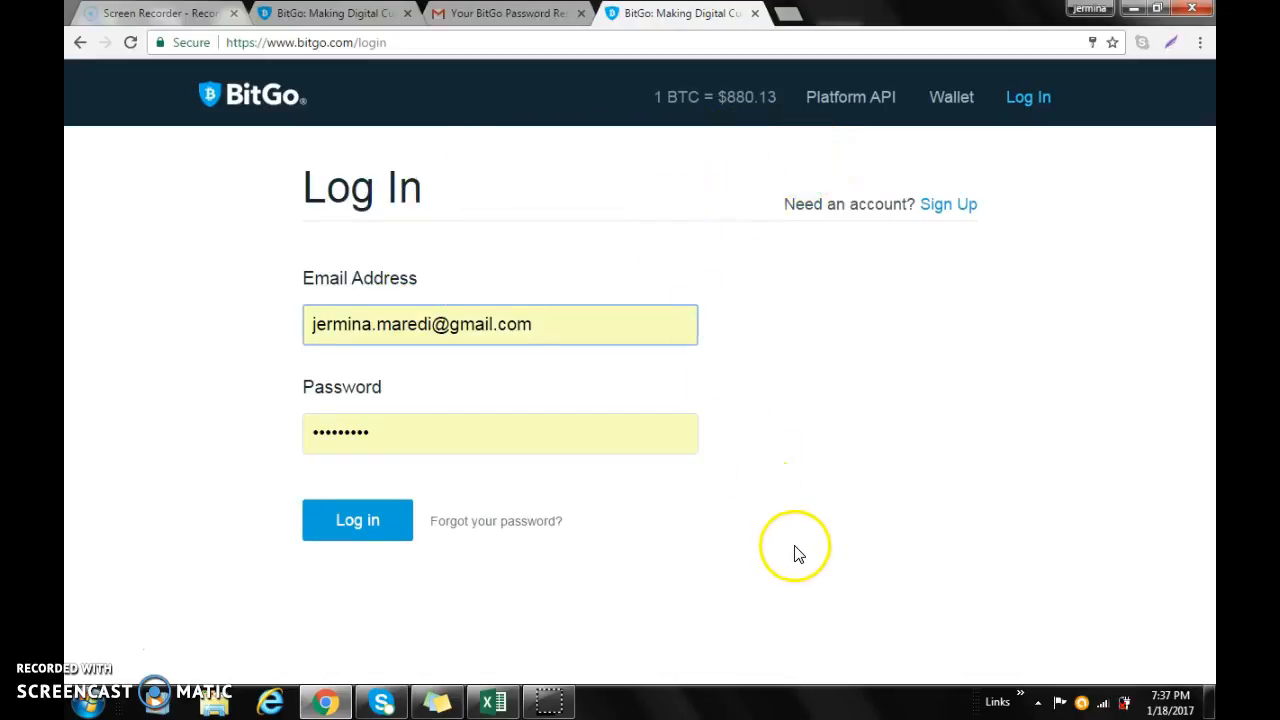
{"action": "mouse_move", "coordinate": [360, 623]}
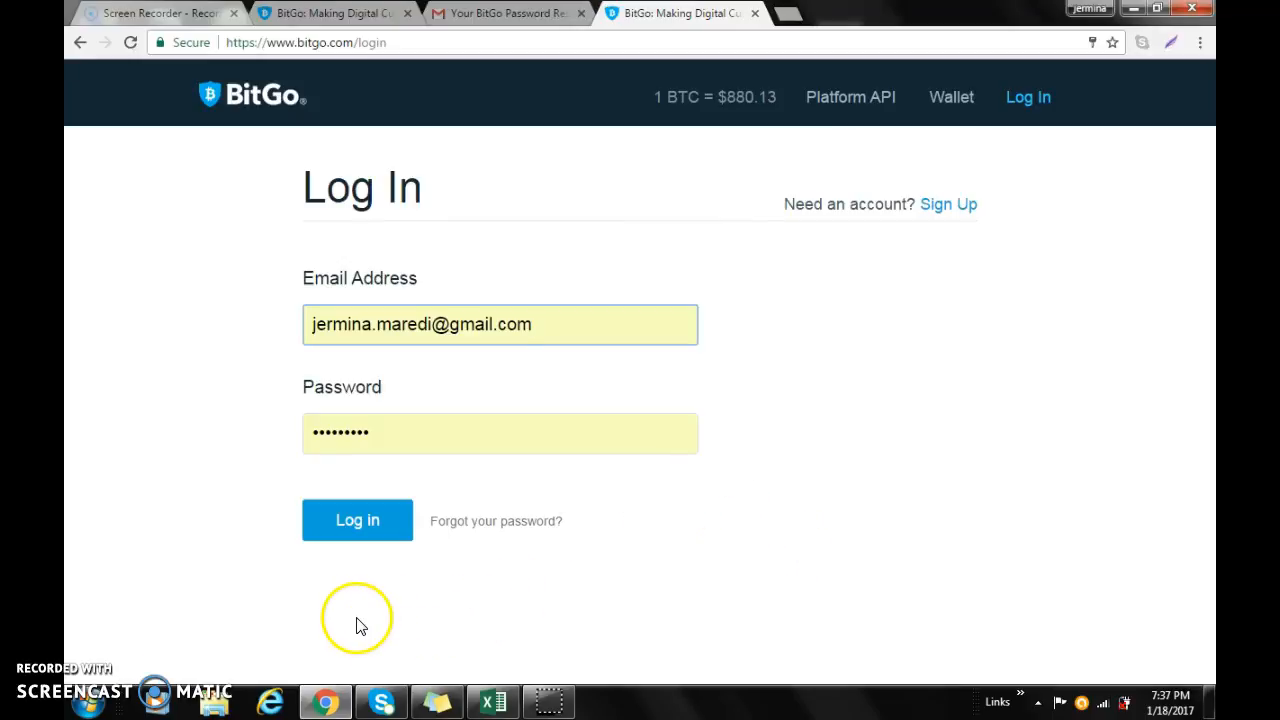